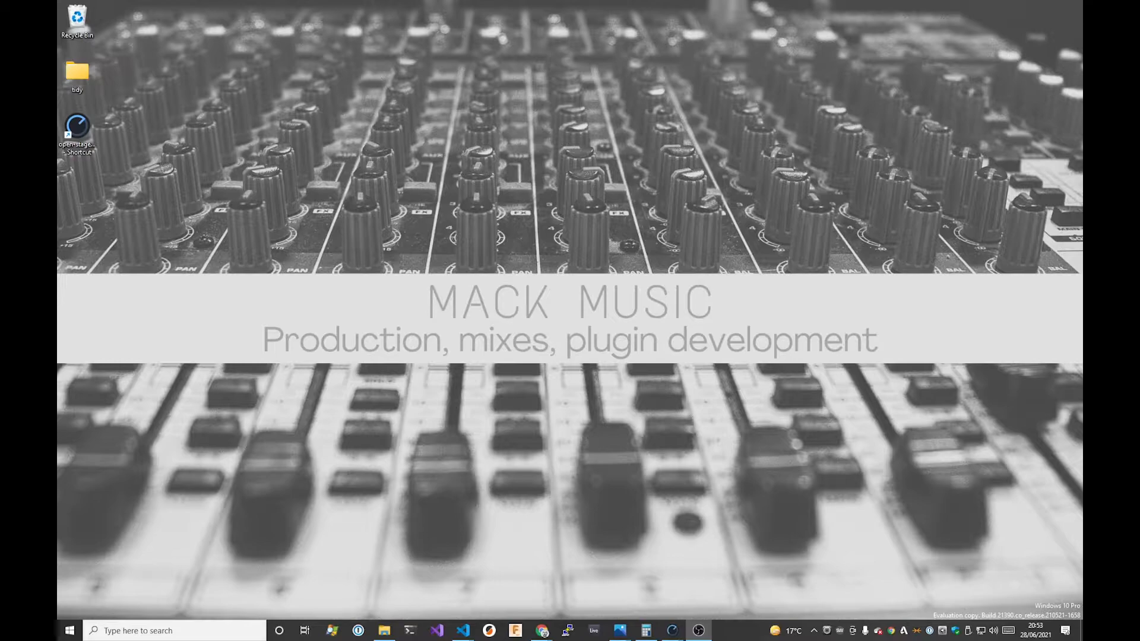
mouse_move(656, 415)
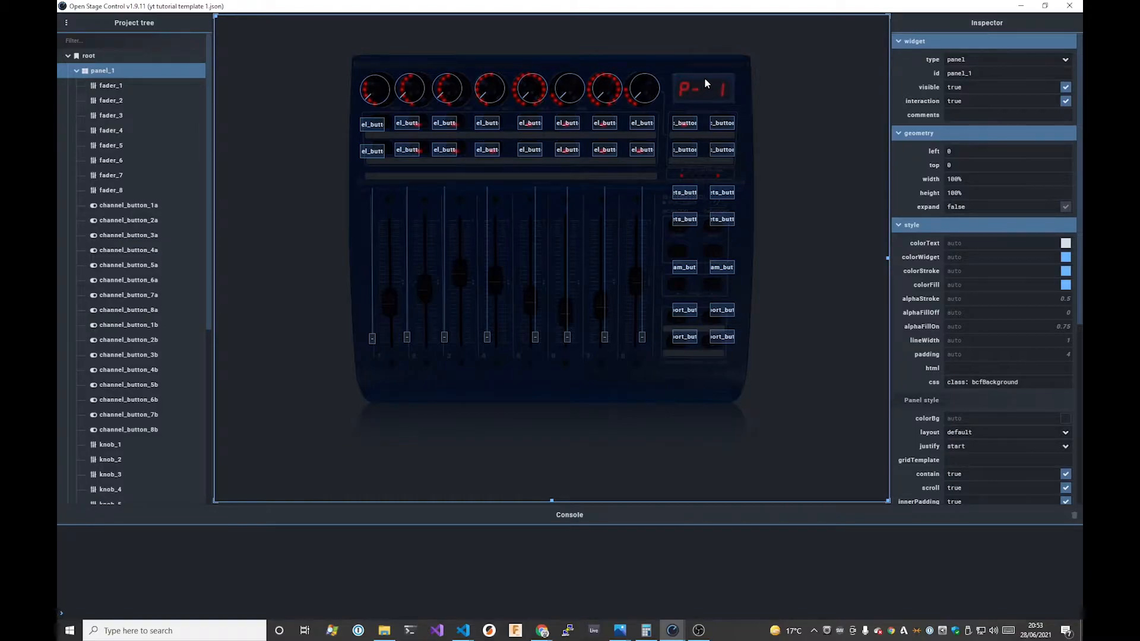
mouse_move(641, 99)
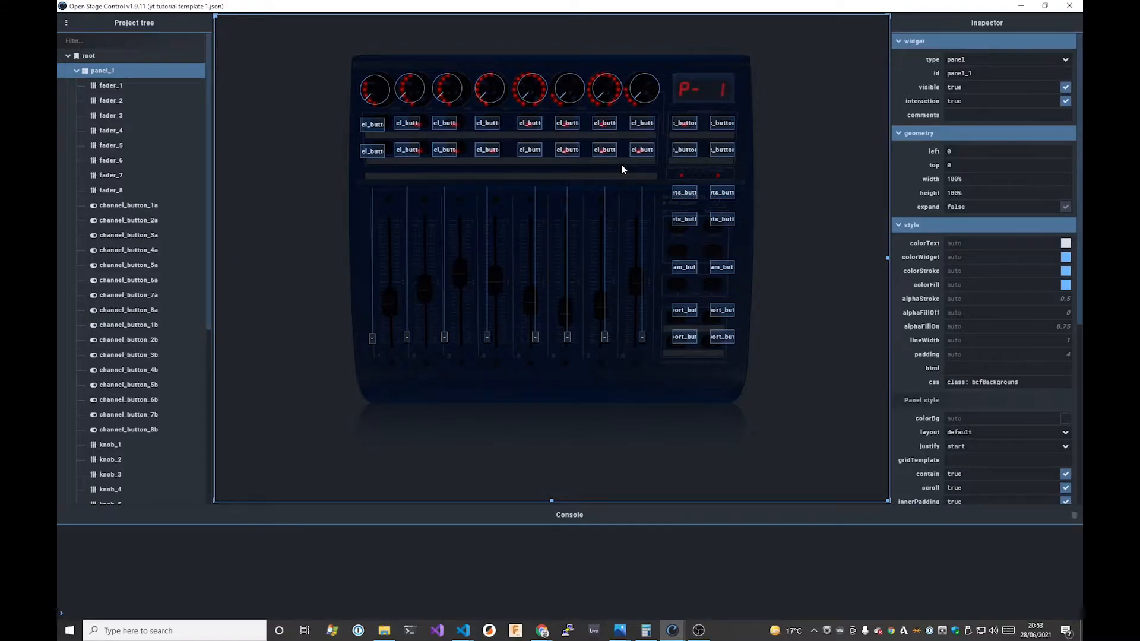
mouse_move(701, 175)
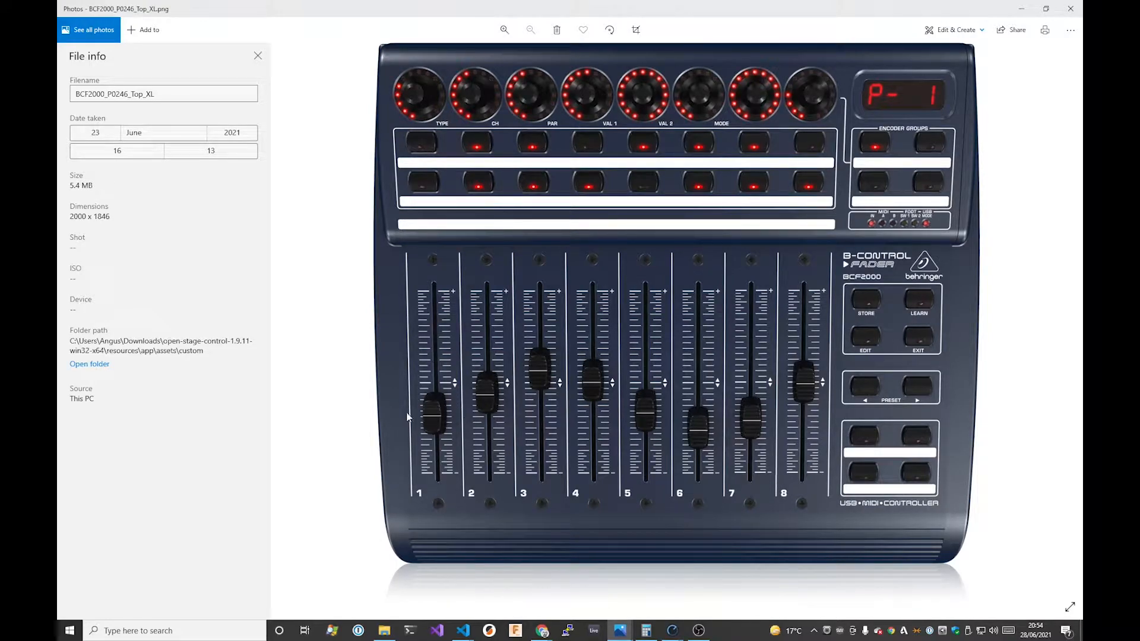
mouse_move(822, 381)
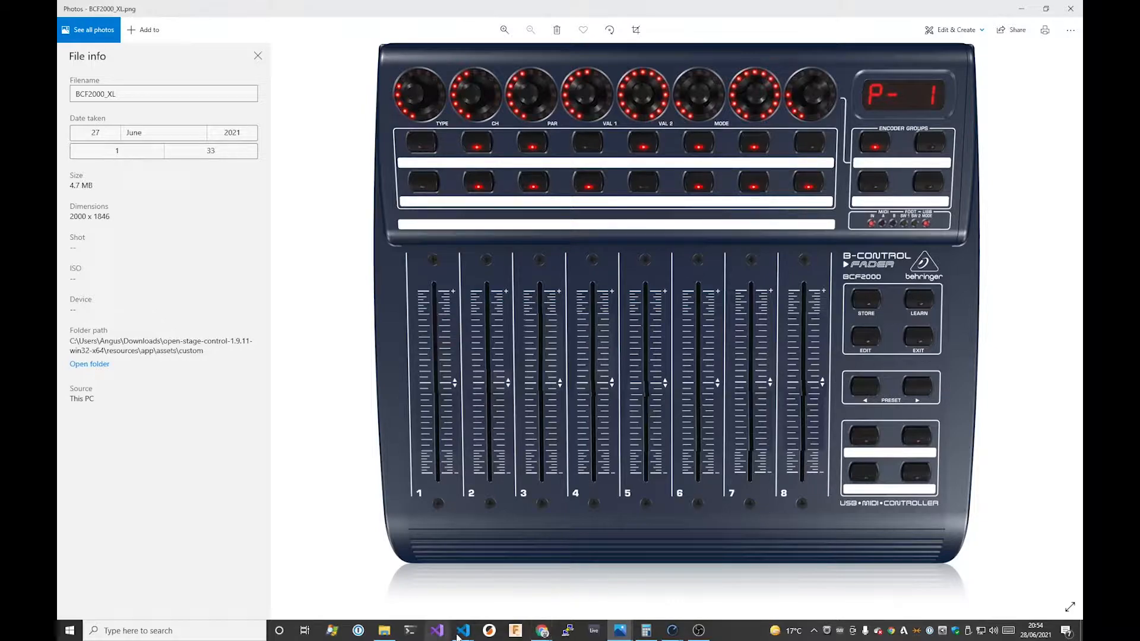
Point the bcfBackground rule's background-image url to ../assets/custom/BCF2000_XL.png
left_click(436, 630)
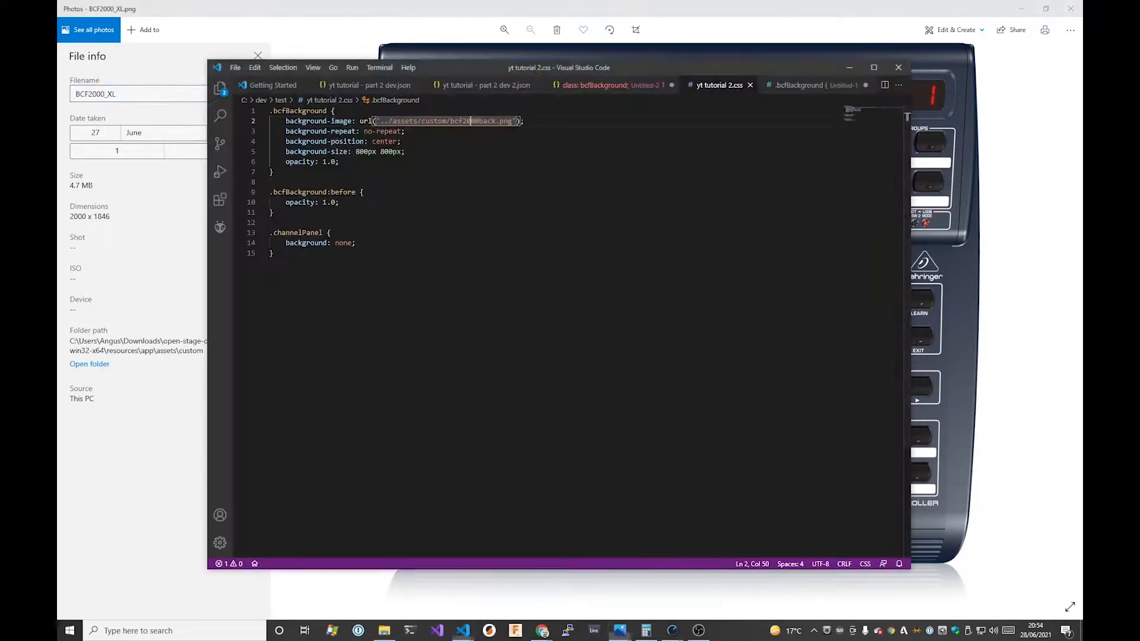
type("opacity: 0.0;")
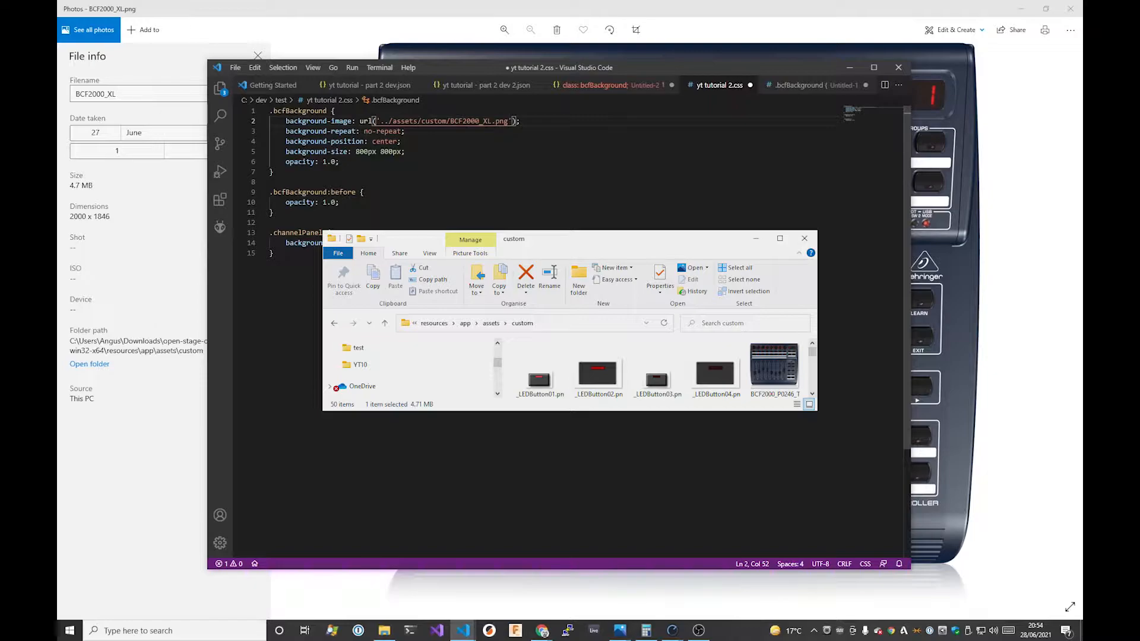
left_click(804, 238)
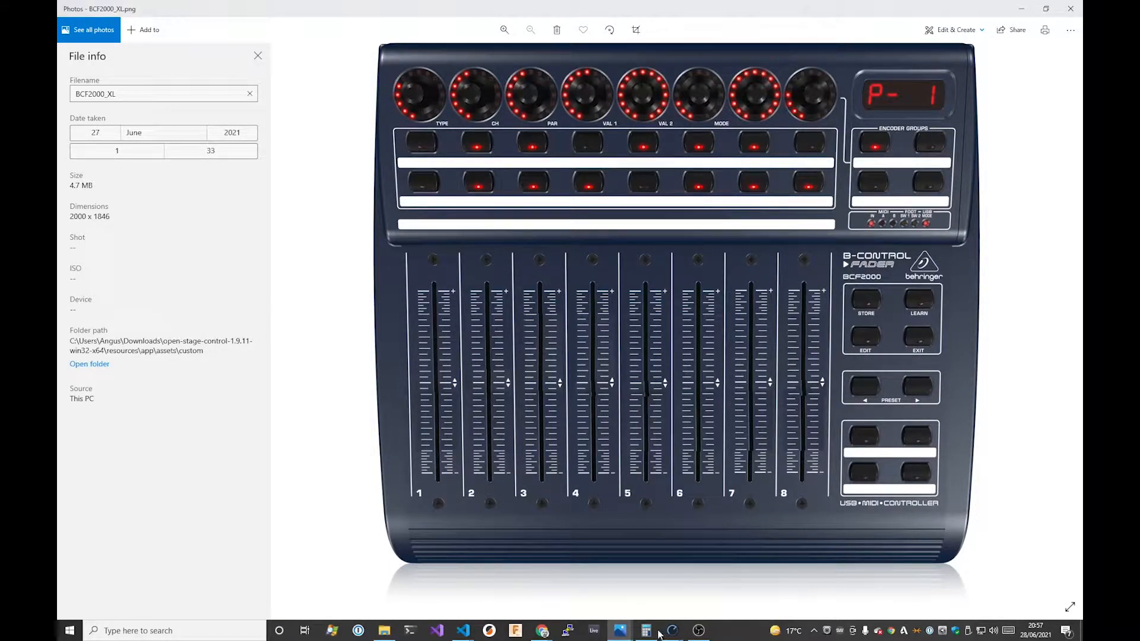
Recall 1846 ÷ 2.5 from Calculator history, copy the 738.4 result and return to the editor
left_click(645, 630)
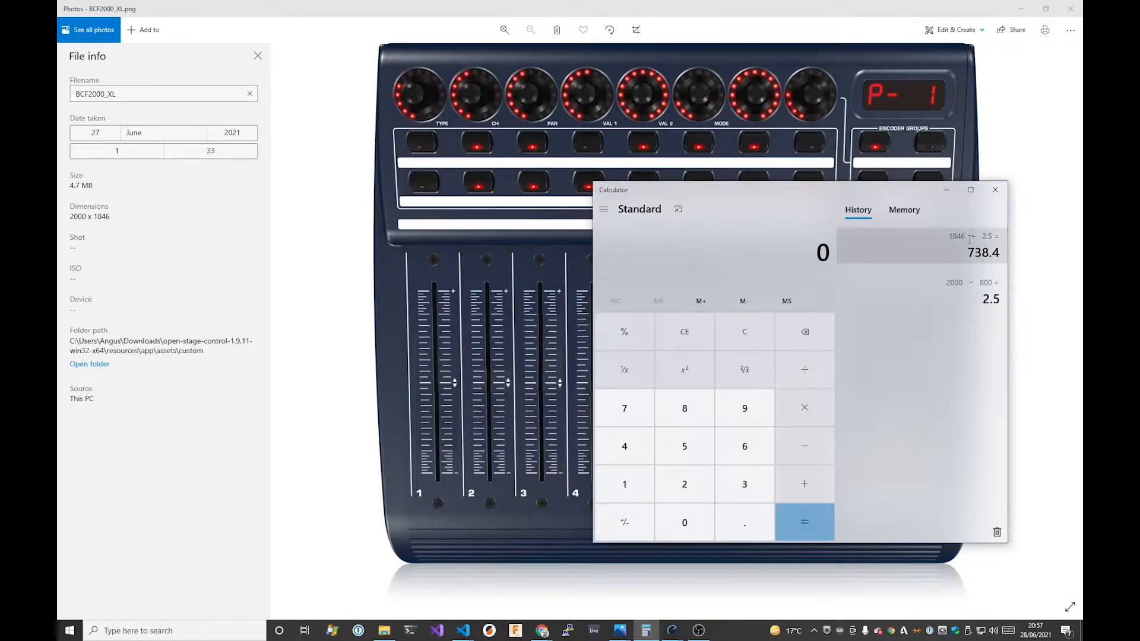
double_click(983, 252)
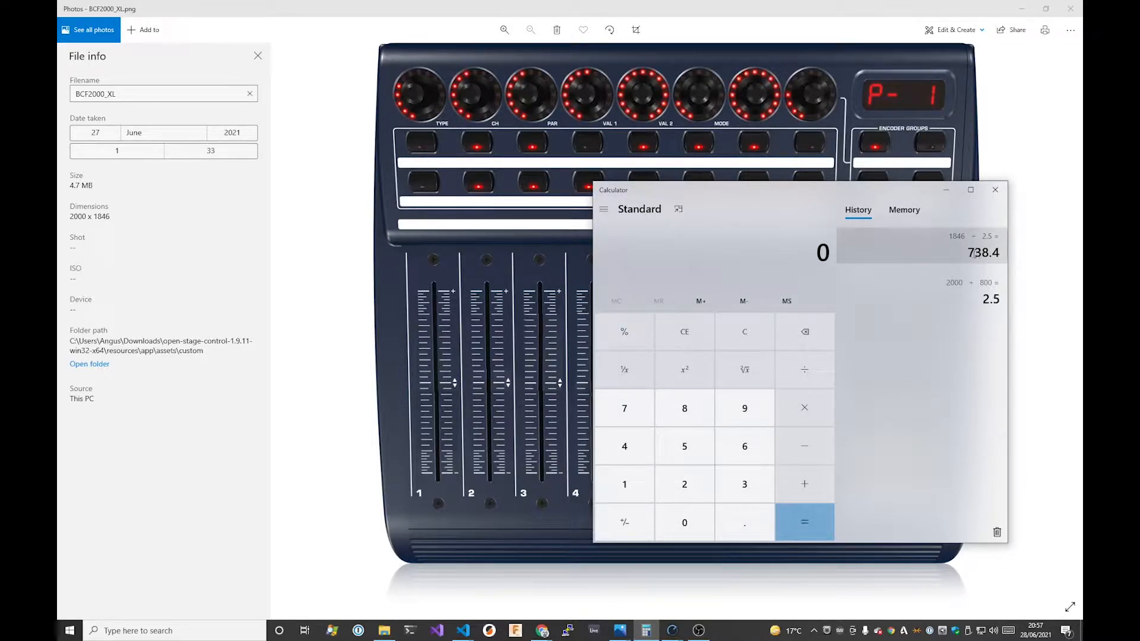
left_click(981, 243)
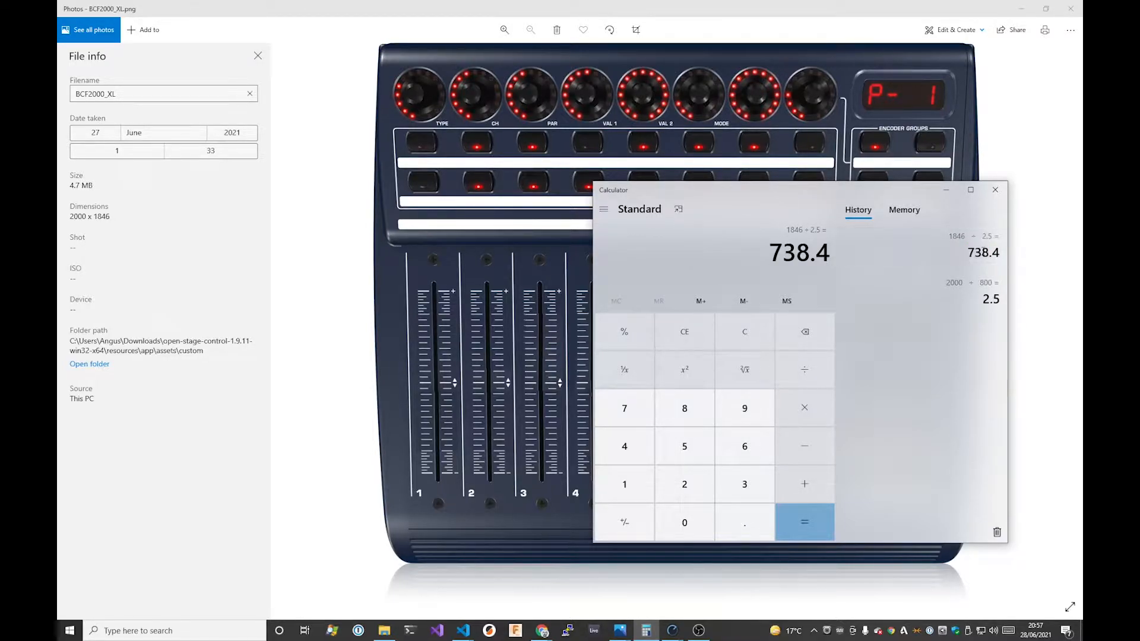
key("alt+tab")
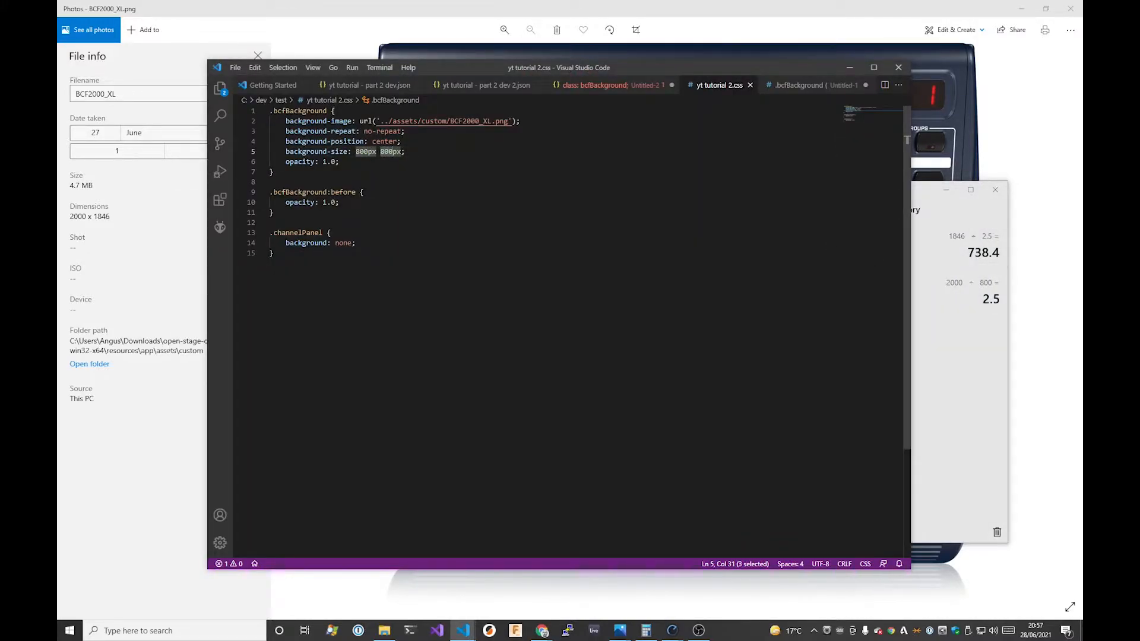
left_click(672, 631)
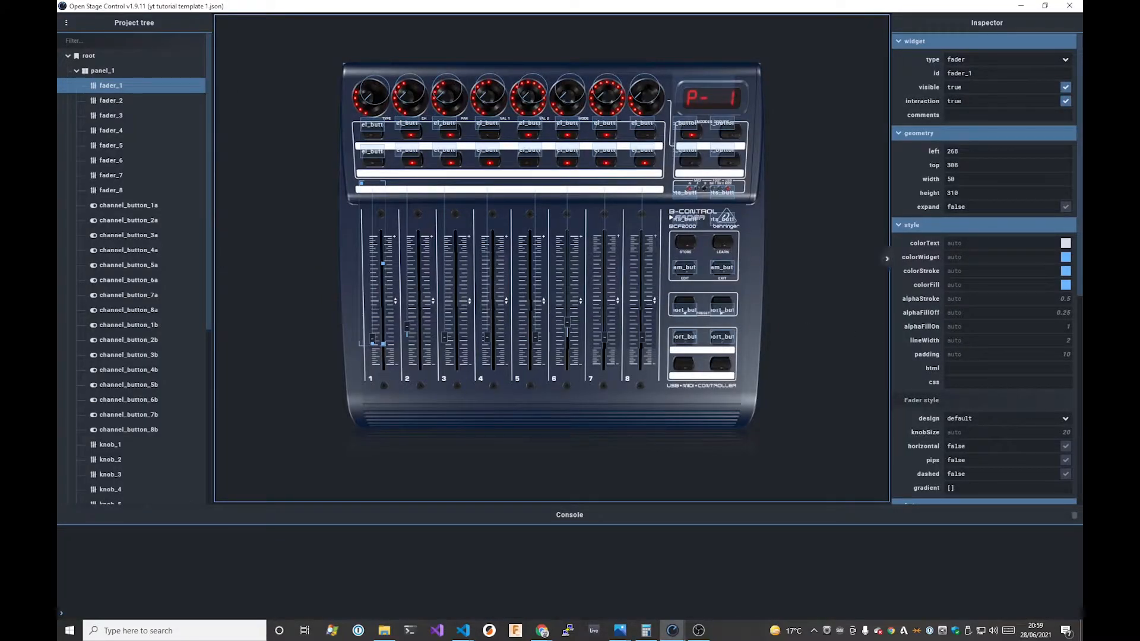
Copy 'class: channelFader;' from fader_1 into the css field of faders 2, 3, 4, 5 and 7
left_click(1003, 381)
type("class: channelFader;")
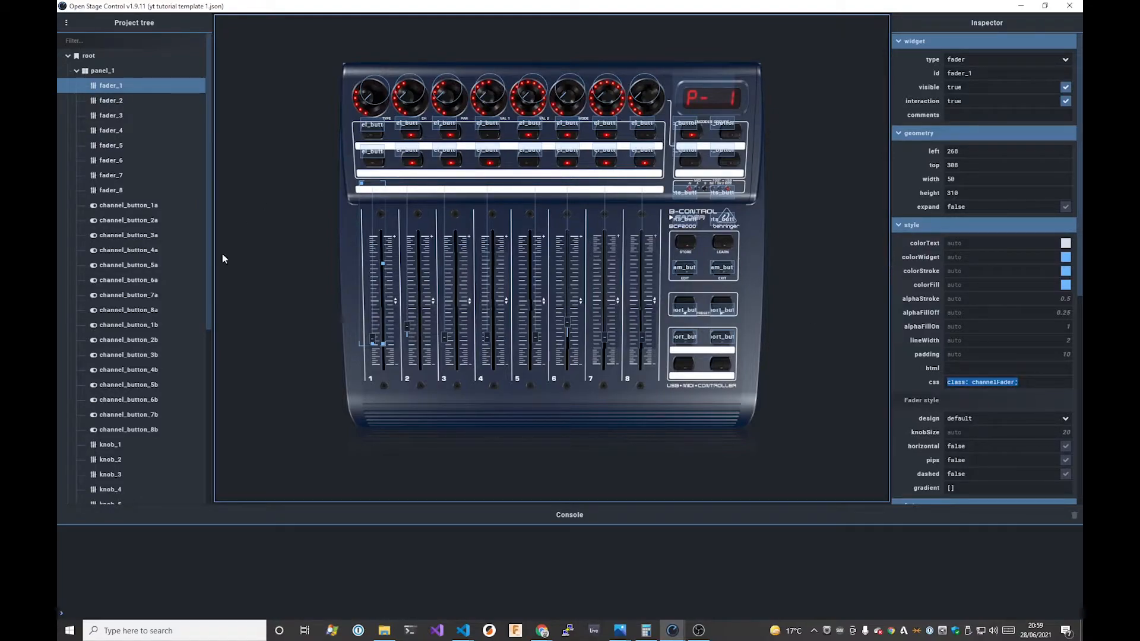
left_click(110, 100)
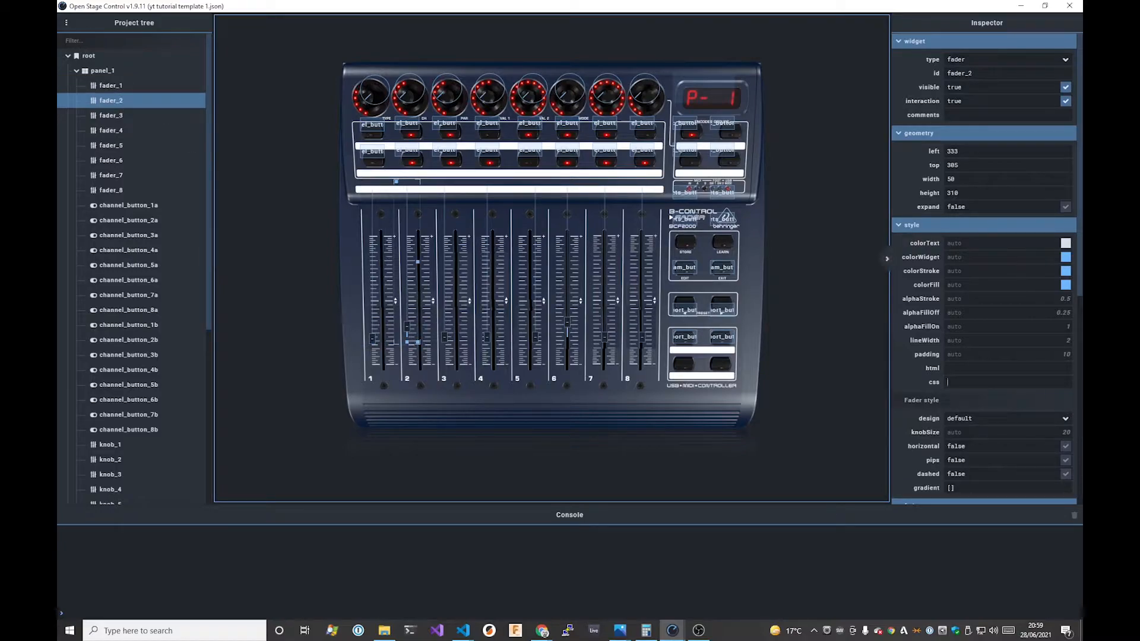
left_click(112, 116)
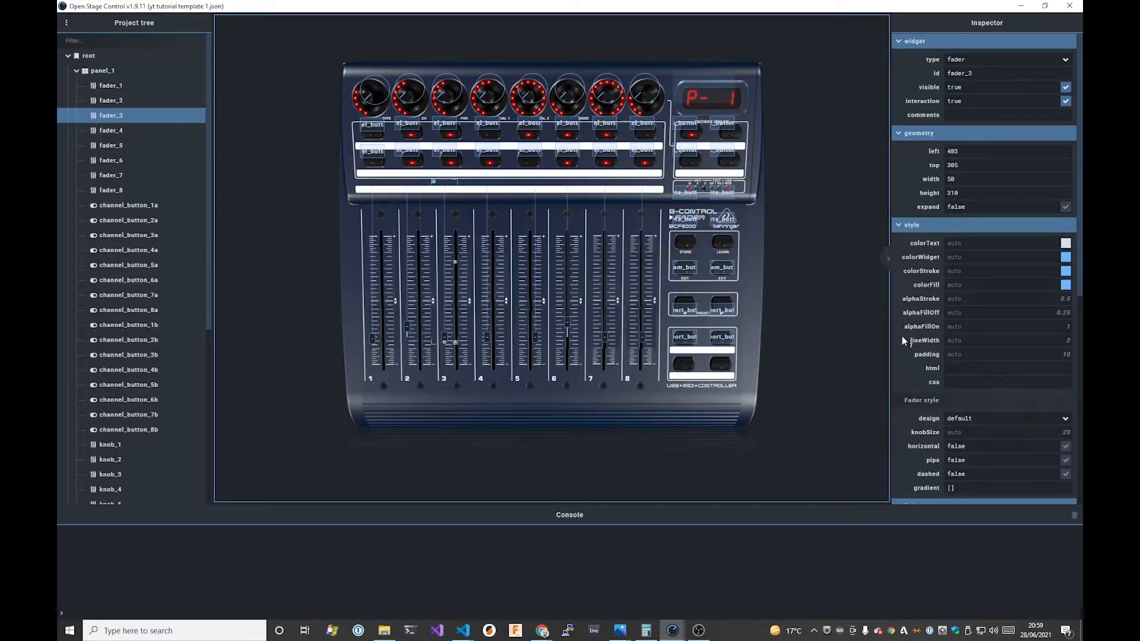
left_click(112, 131)
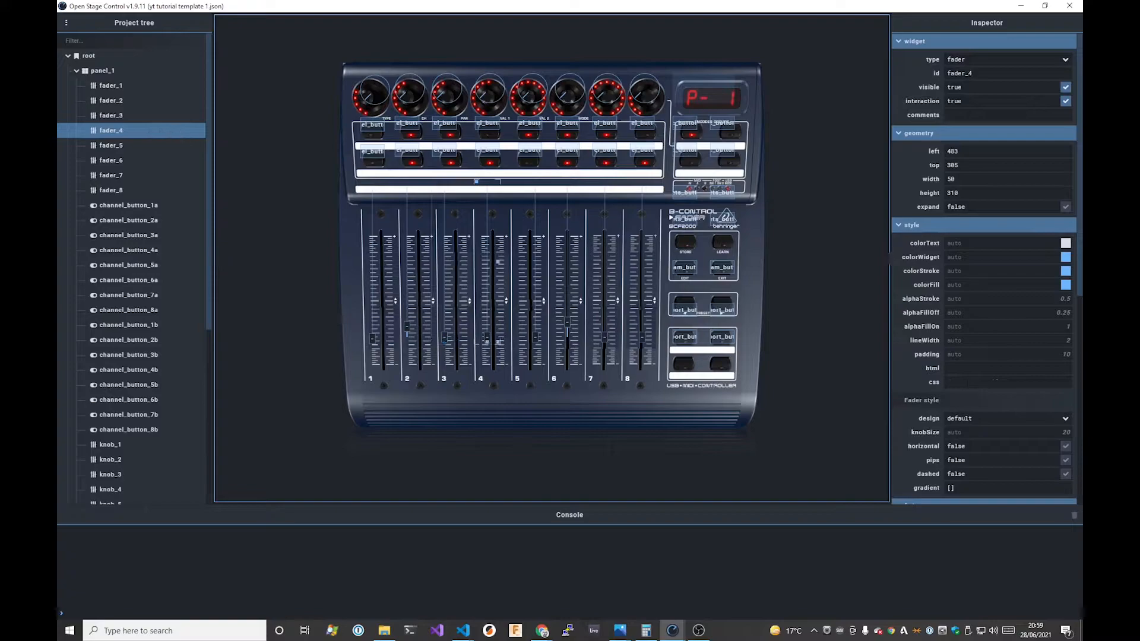
left_click(111, 145)
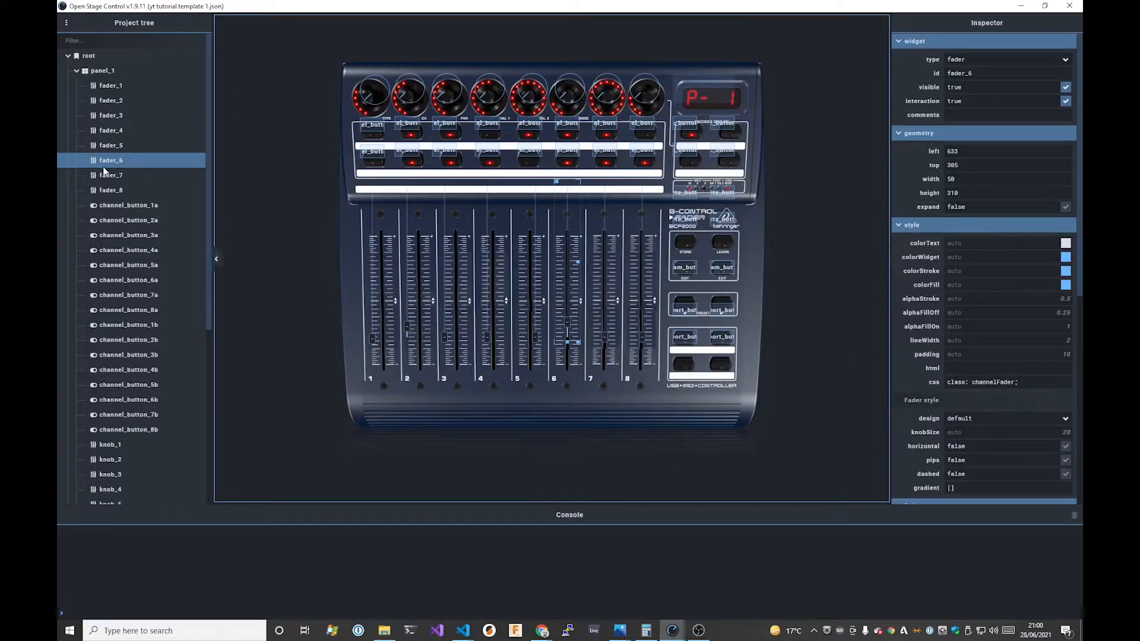
left_click(112, 175)
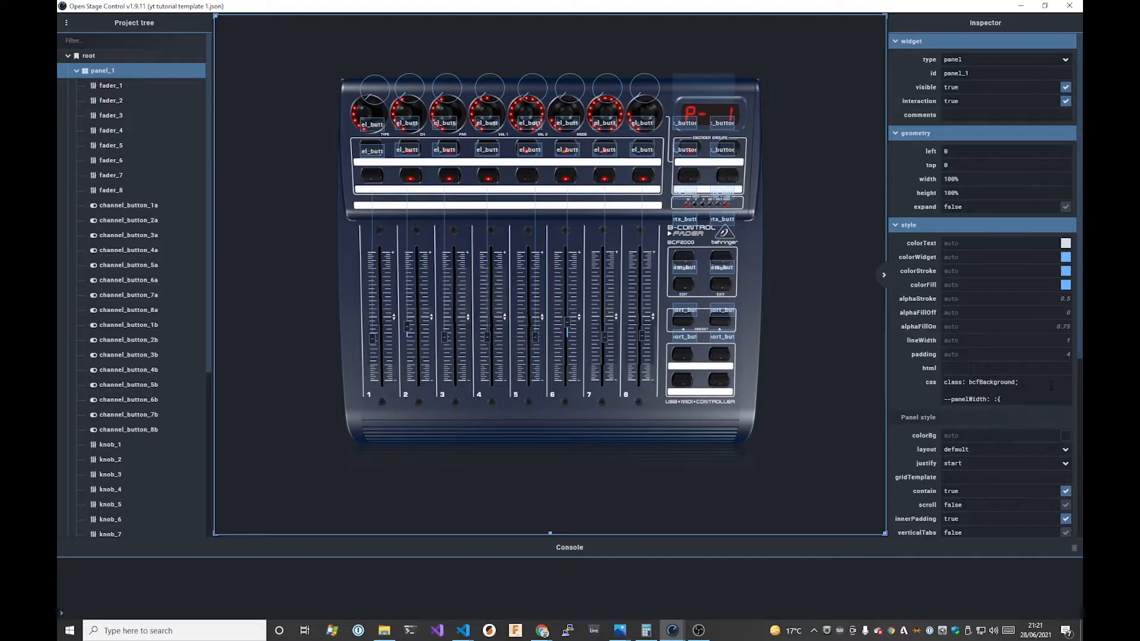
Finish '--panelWidth: @{this.width}' in panel_1's css, then pick the next variable line from the notes
type("thois.")
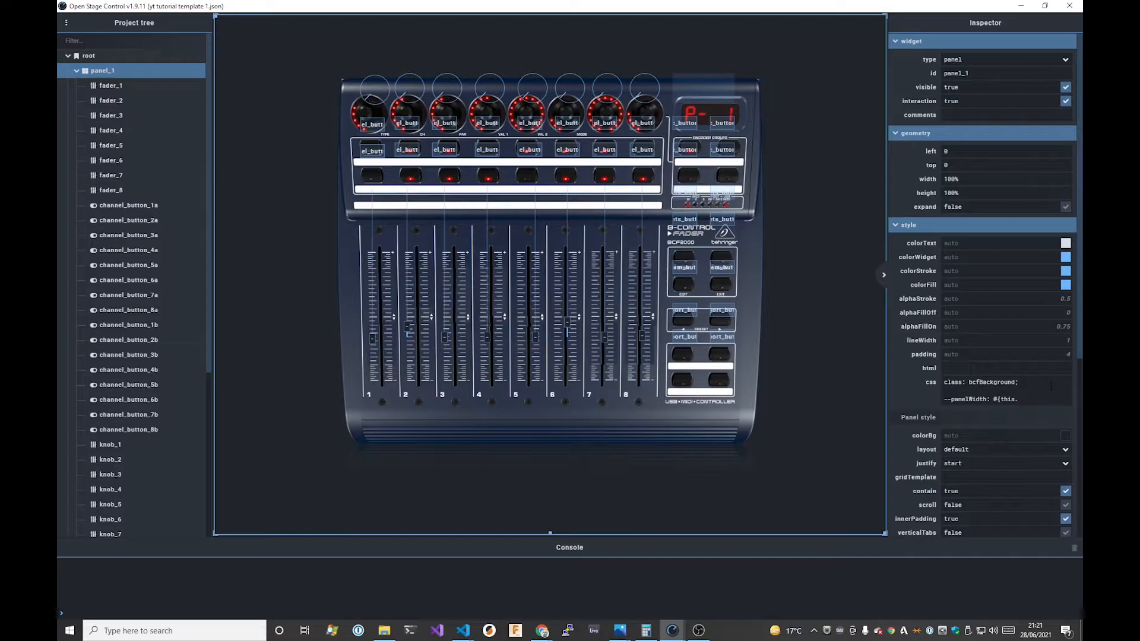
type("widtg")
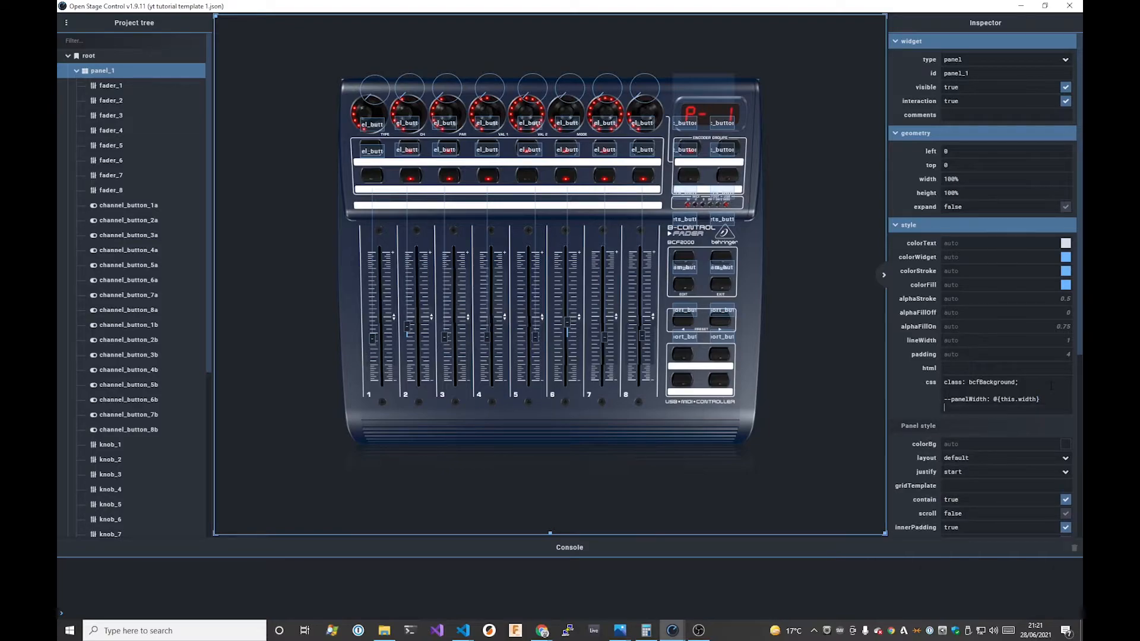
key("alt+tab")
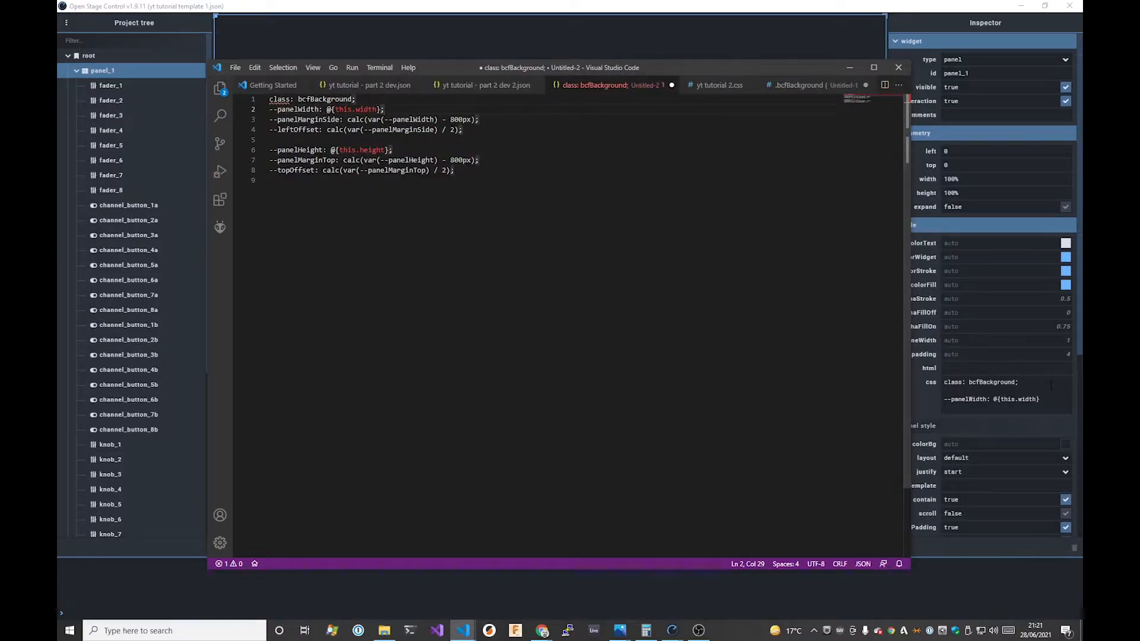
left_click_drag(268, 119, 268, 130)
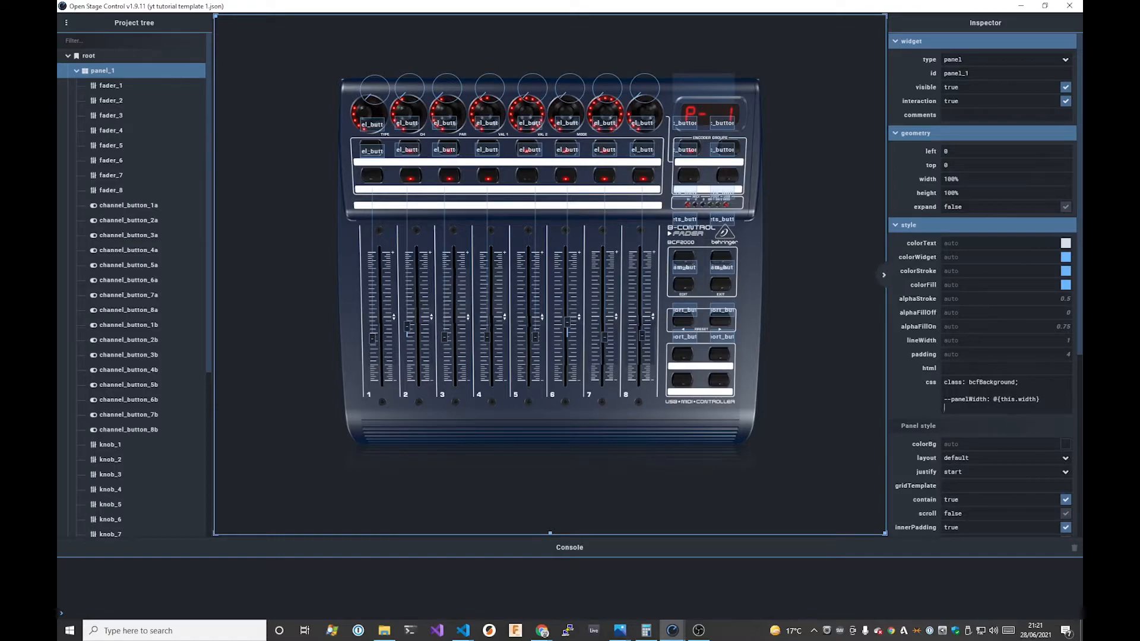
mouse_move(647, 291)
type("--panelMarginSide: calc(var(--panelWidth) - 800px);")
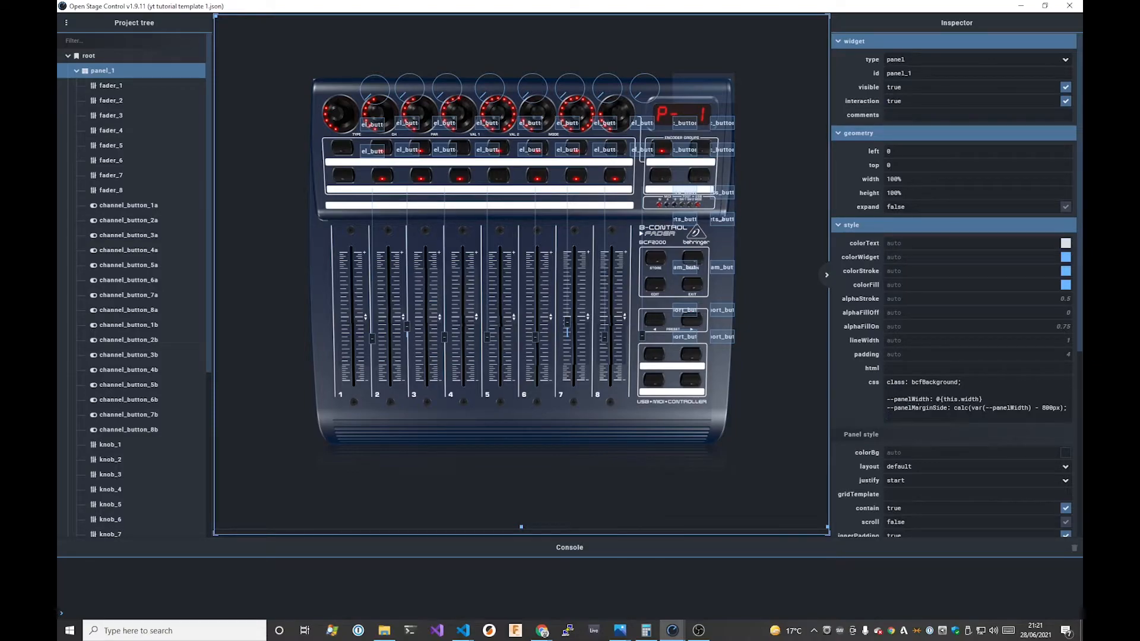
Add '--leftOffset: calc(var(--panelMarginSide) / 2);' to panel_1's css using the notes
double_click(920, 407)
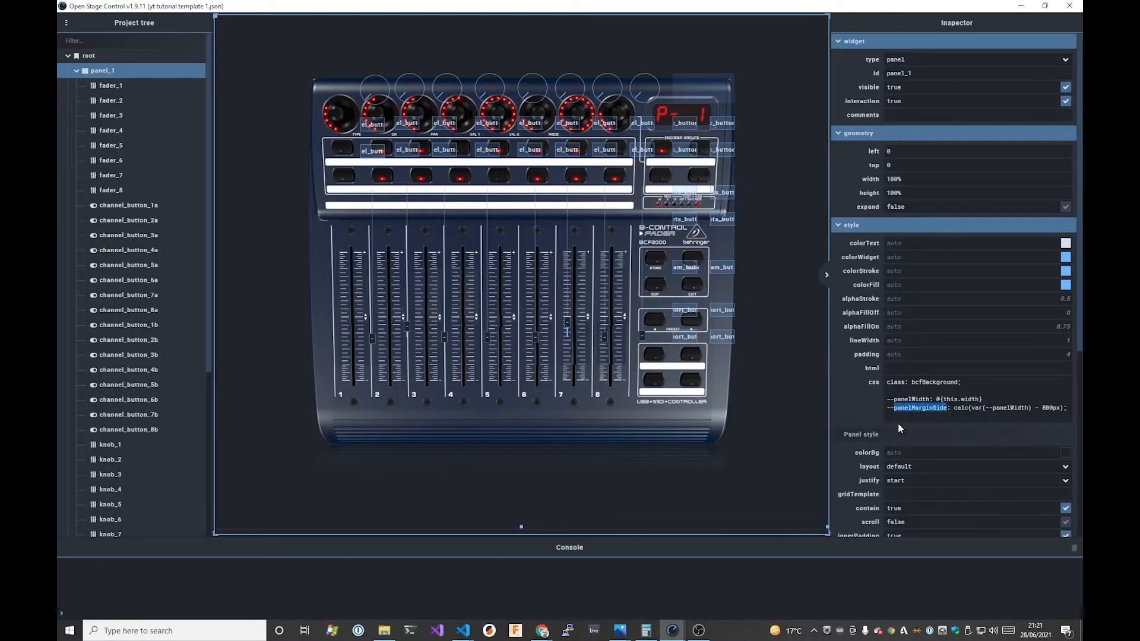
key("alt+tab")
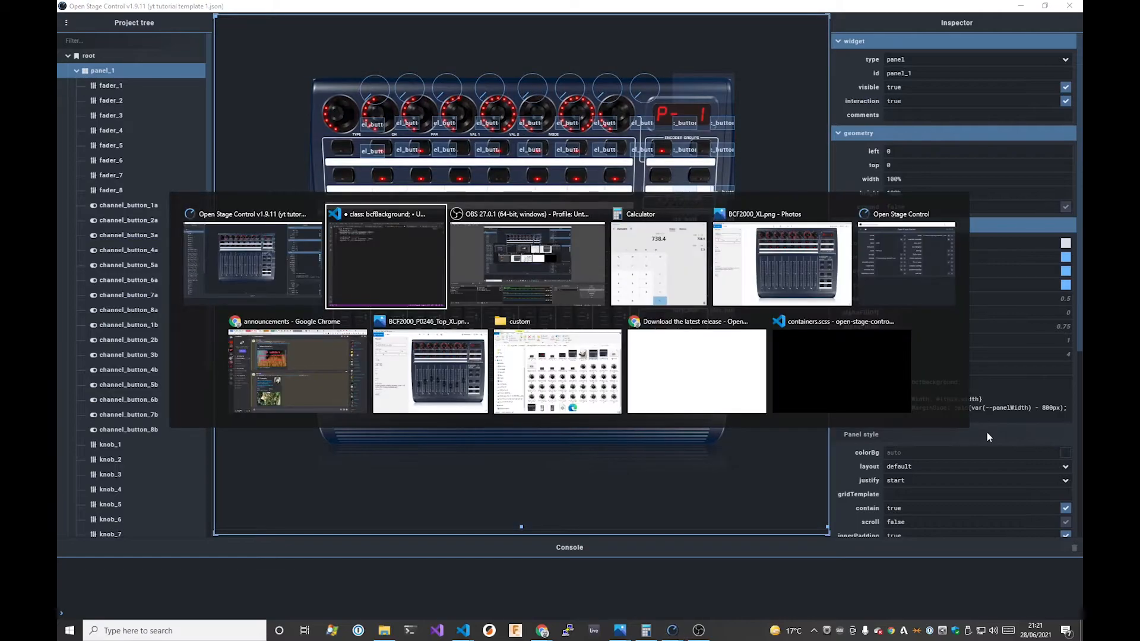
left_click(384, 258)
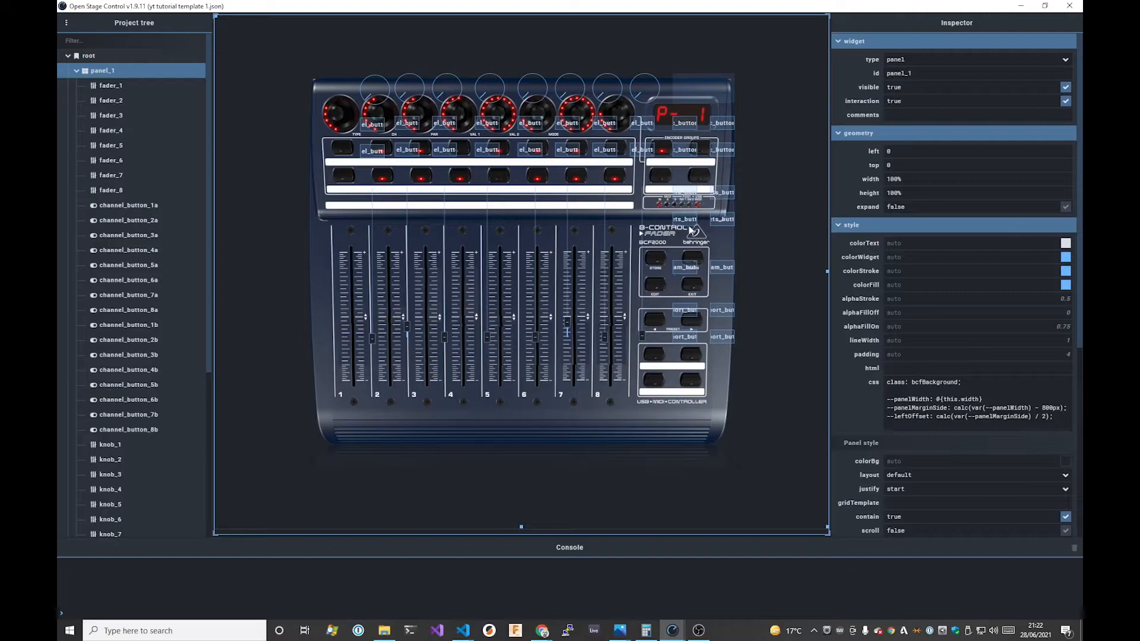
left_click(462, 631)
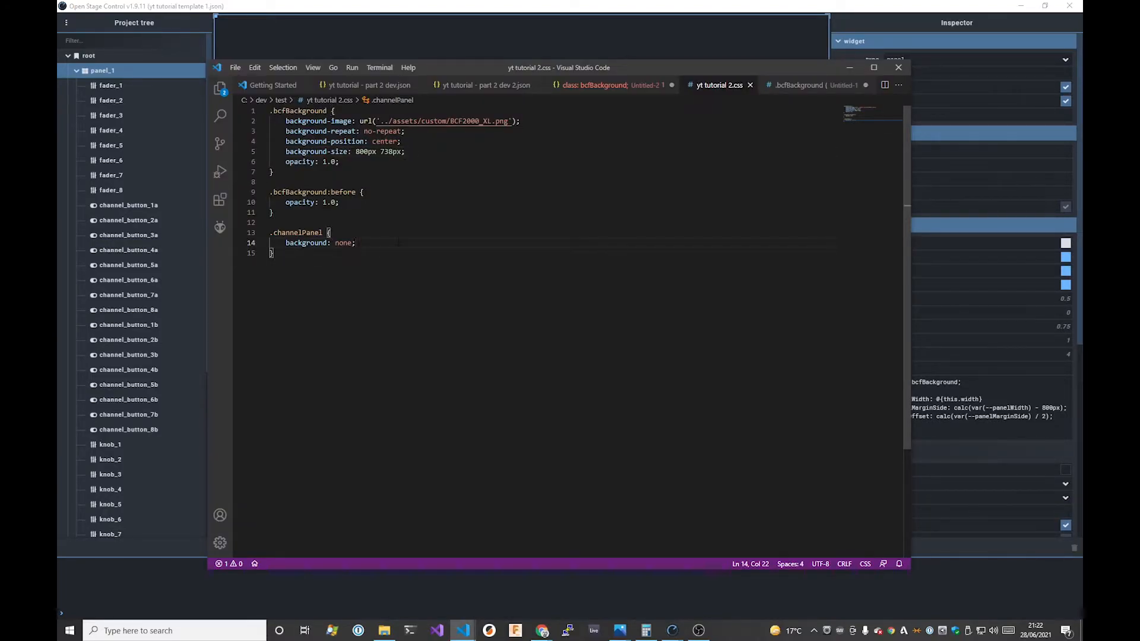
Add a 'position:' line under .channelPanel after 'background: none;' in yt tutorial 2.css
type("position:")
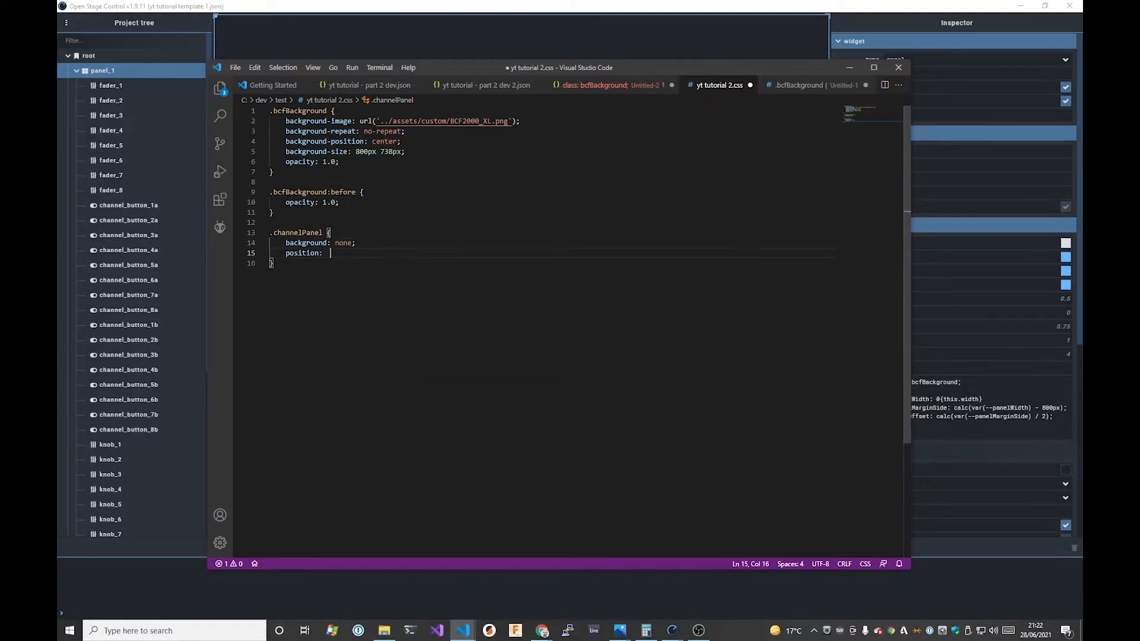
type("avb")
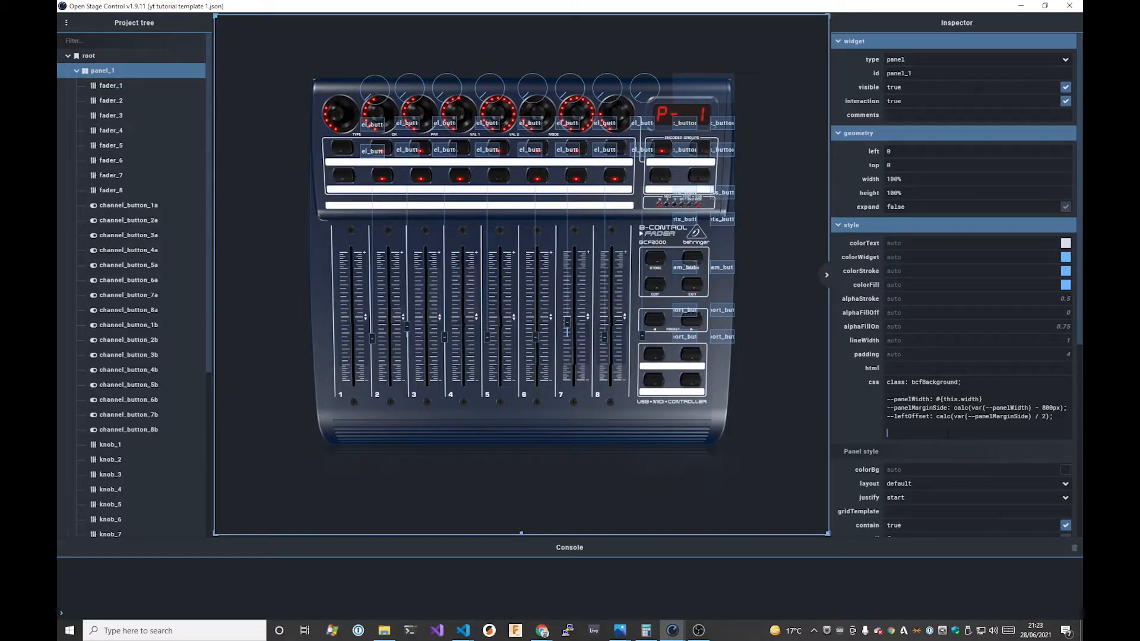
mouse_move(316, 21)
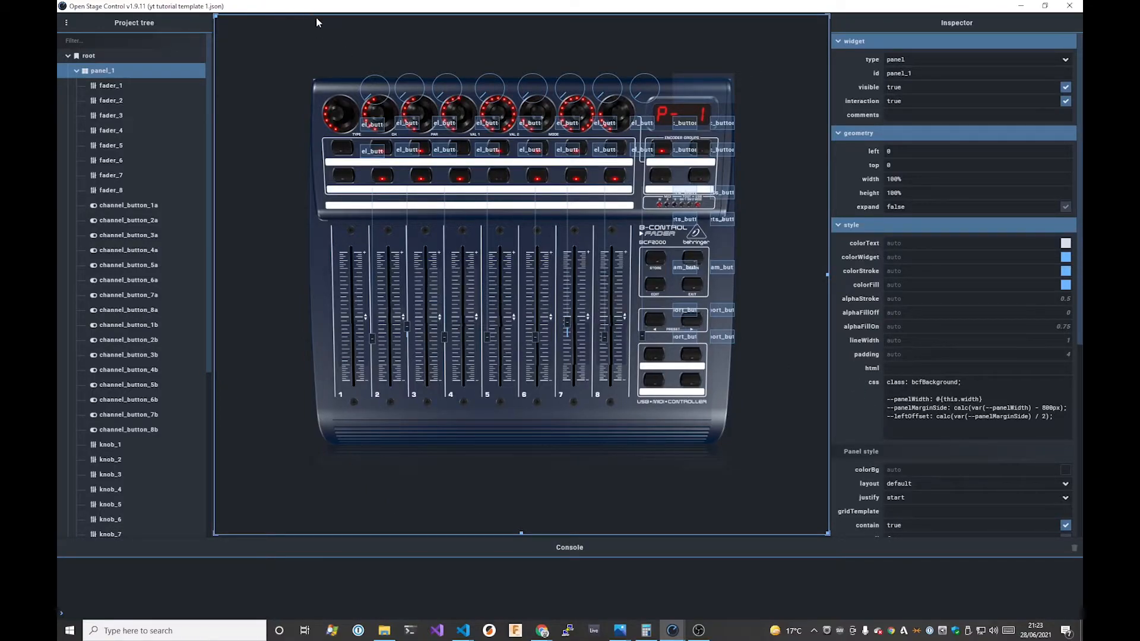
mouse_move(314, 18)
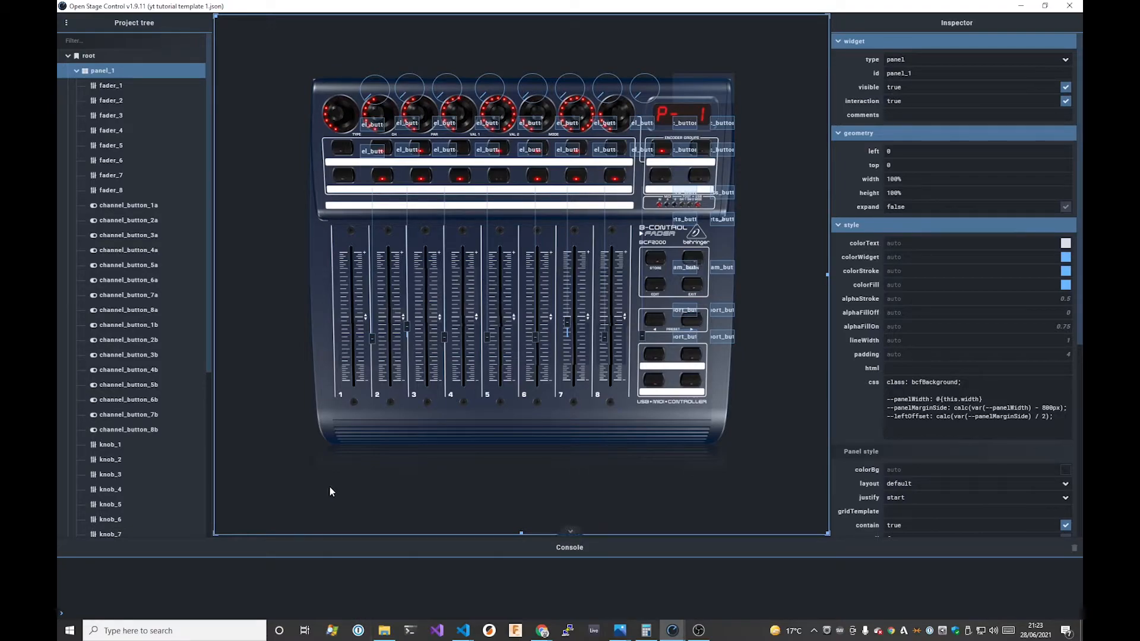
mouse_move(352, 173)
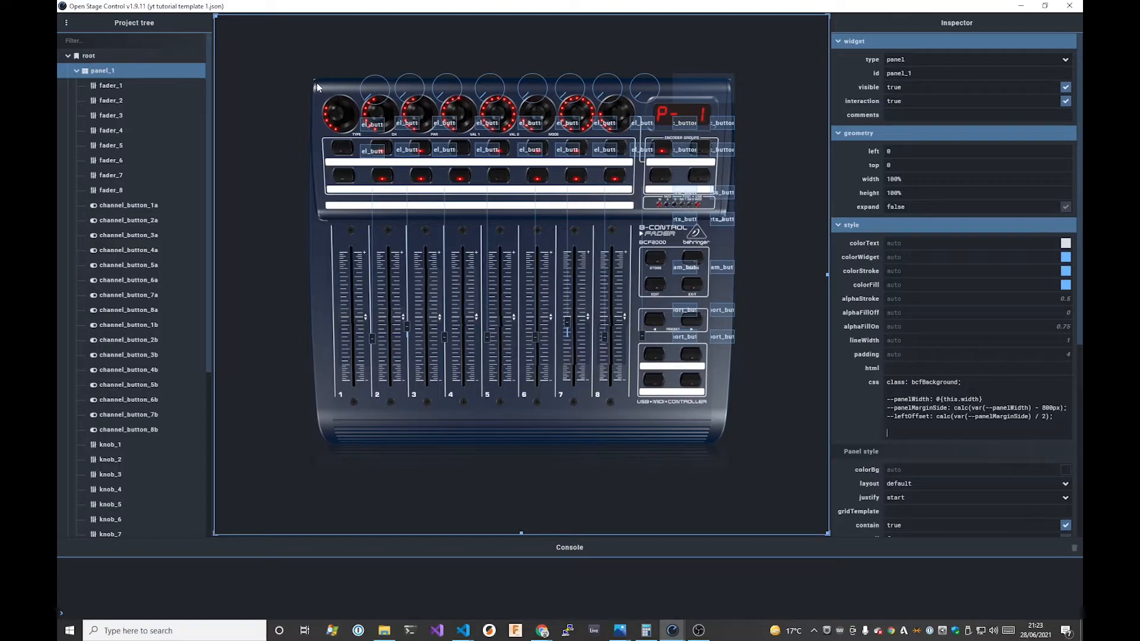
mouse_move(311, 89)
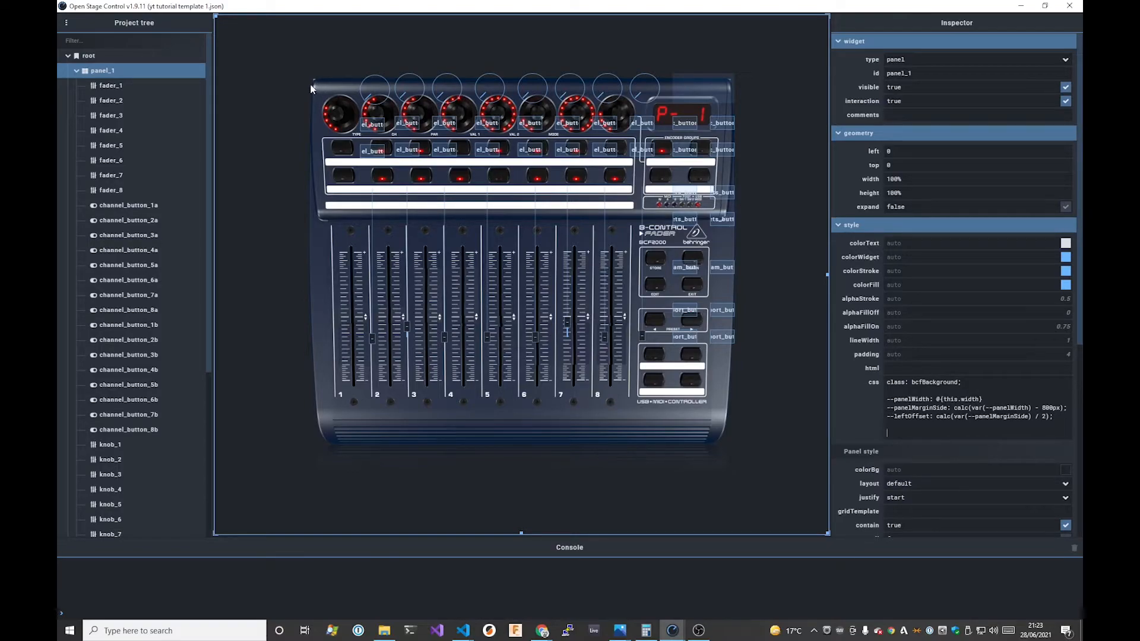
mouse_move(314, 87)
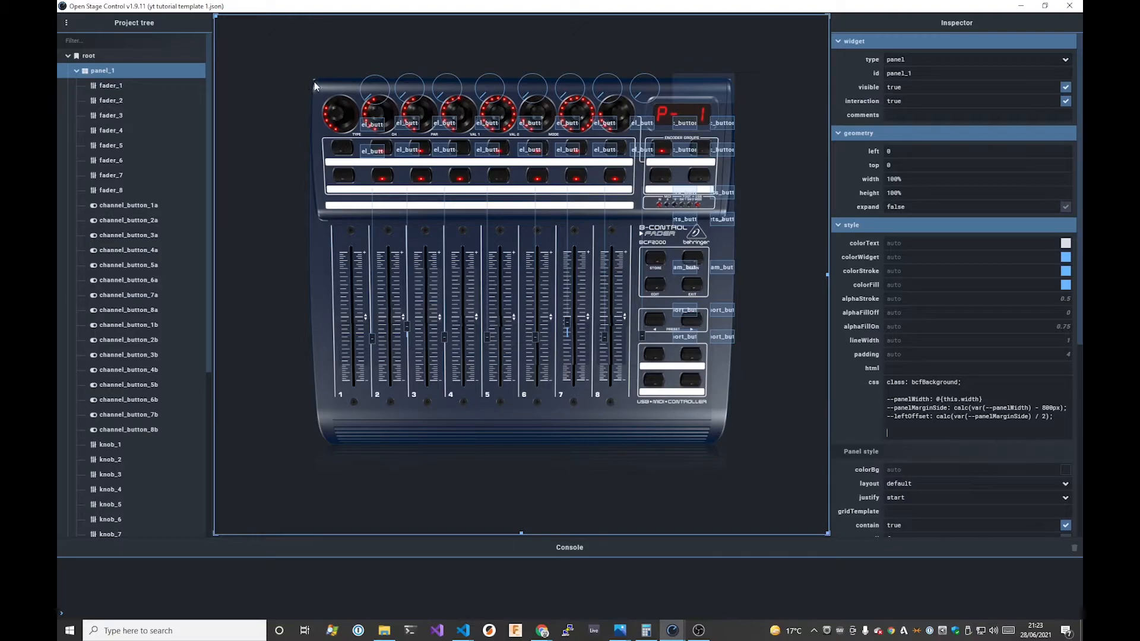
mouse_move(311, 80)
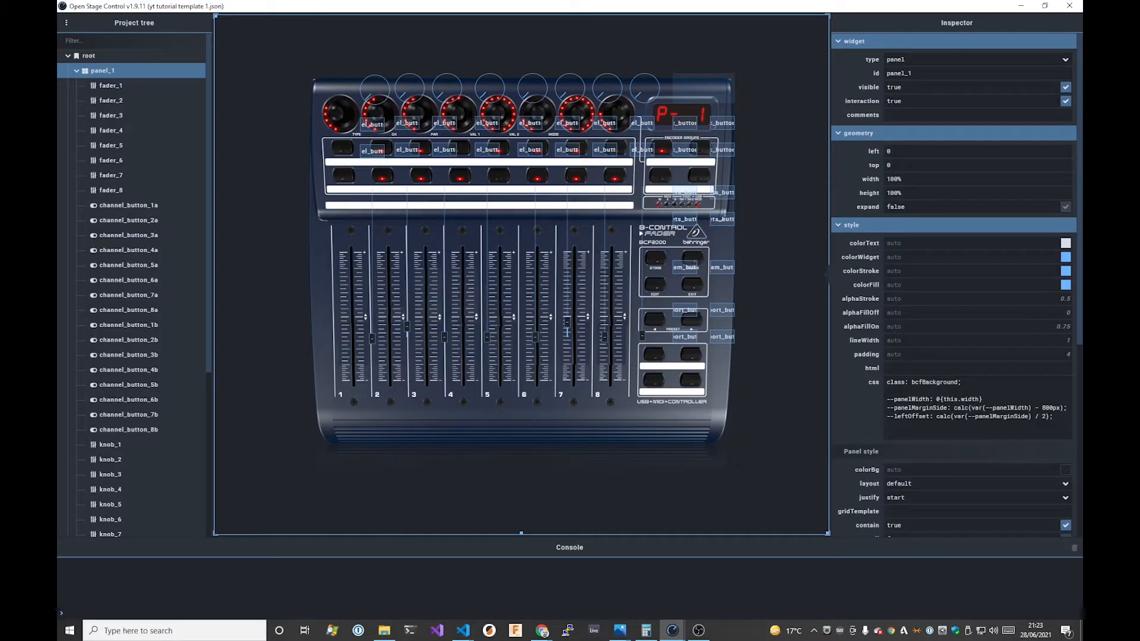
Paste the panelHeight, panelMarginTop and topOffset variable lines into panel_1's css field
left_click(461, 630)
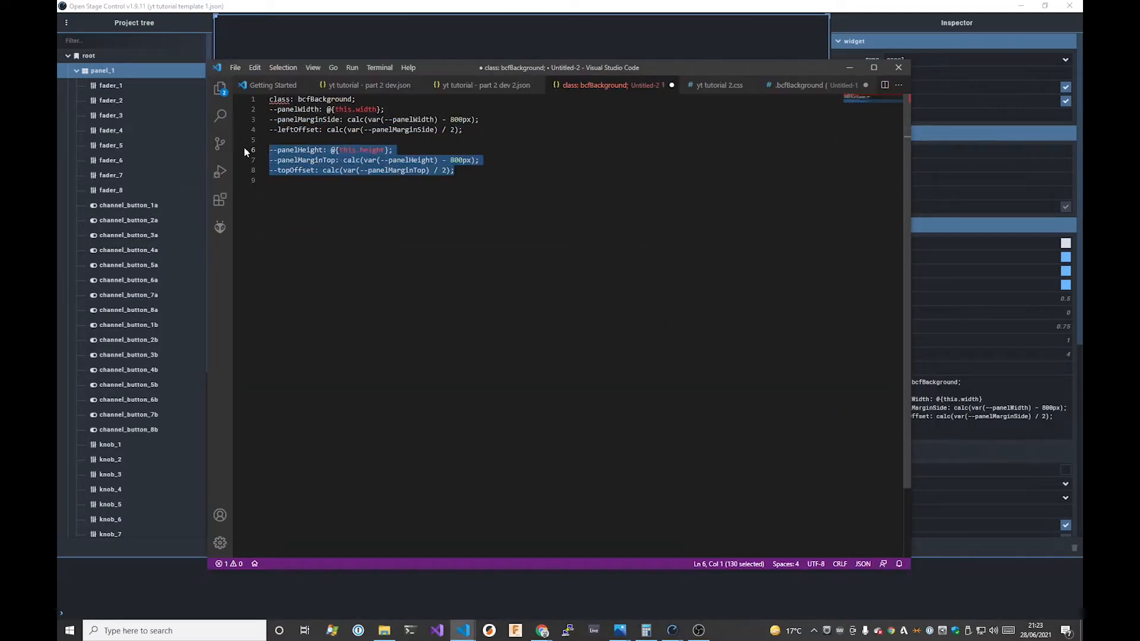
left_click(670, 631)
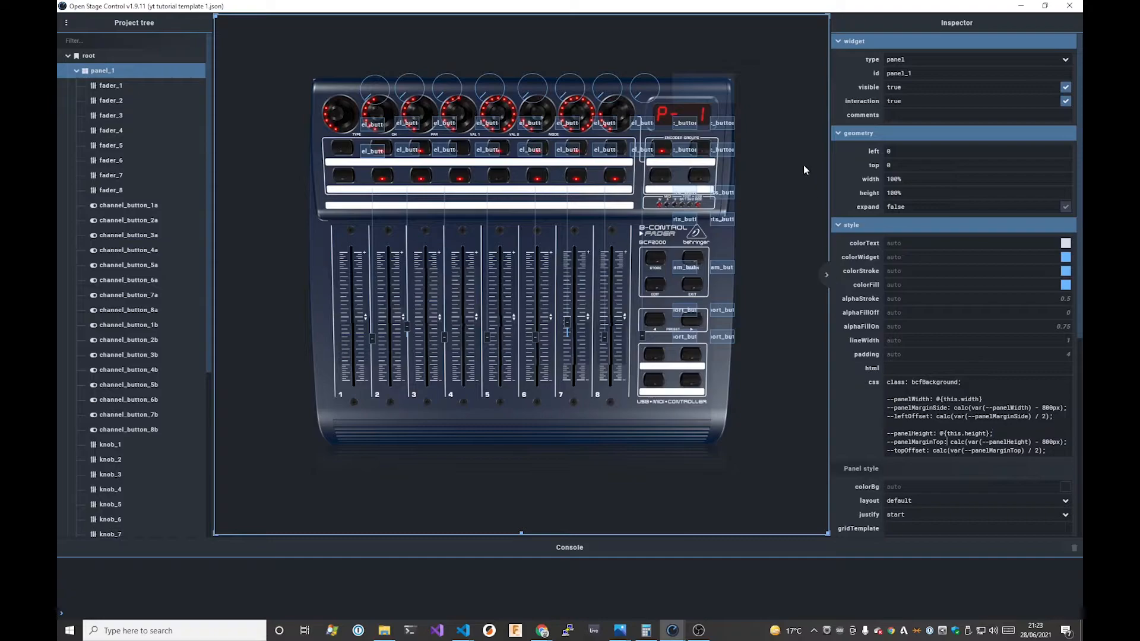
mouse_move(749, 531)
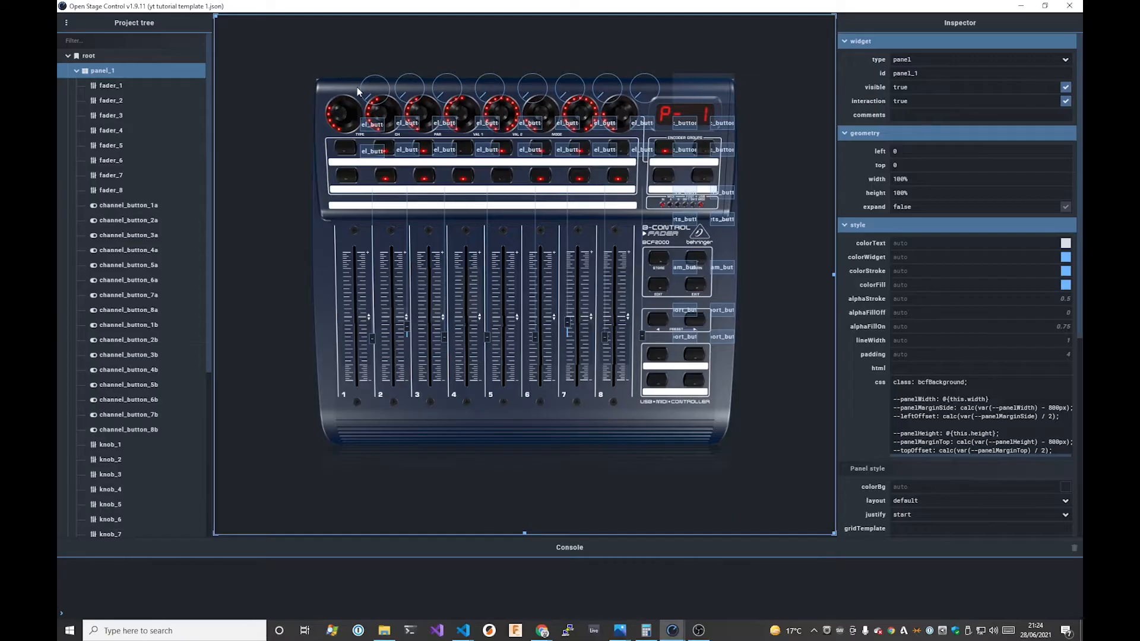
Resize knob_1 to 76x76 on the canvas and clear its left and top geometry to auto
left_click(370, 91)
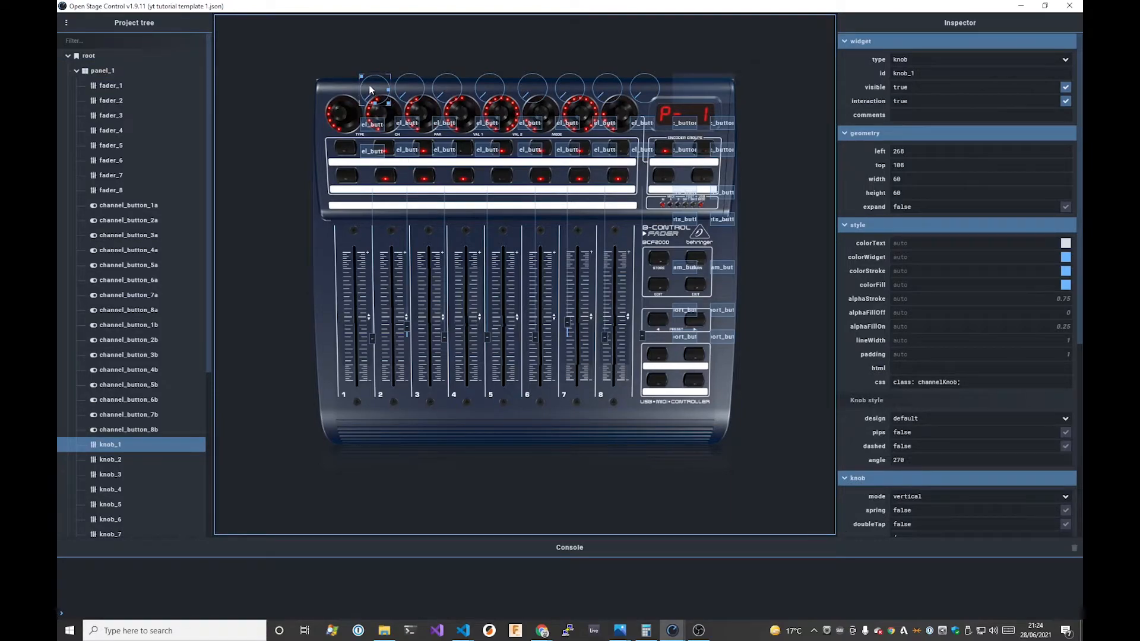
left_click_drag(373, 95, 336, 109)
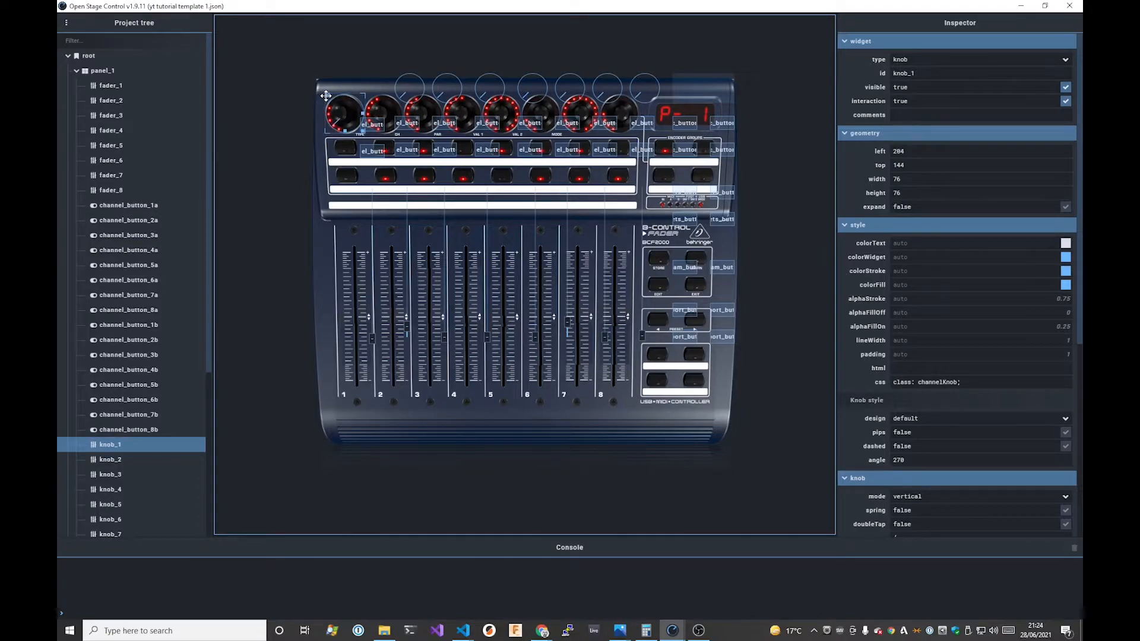
left_click(102, 70)
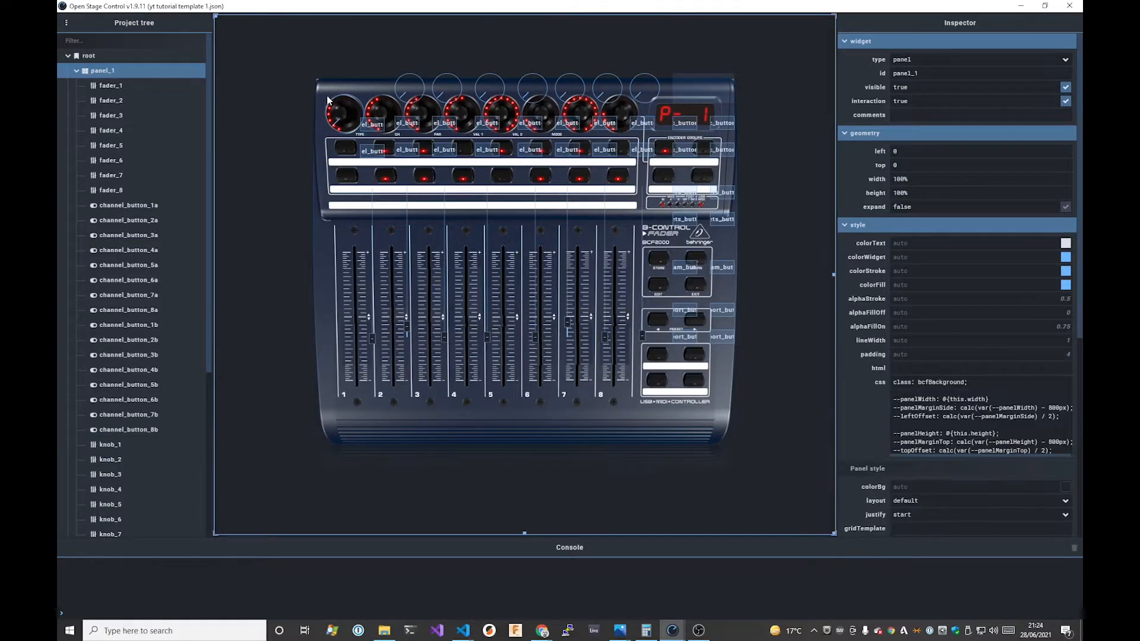
left_click(343, 113)
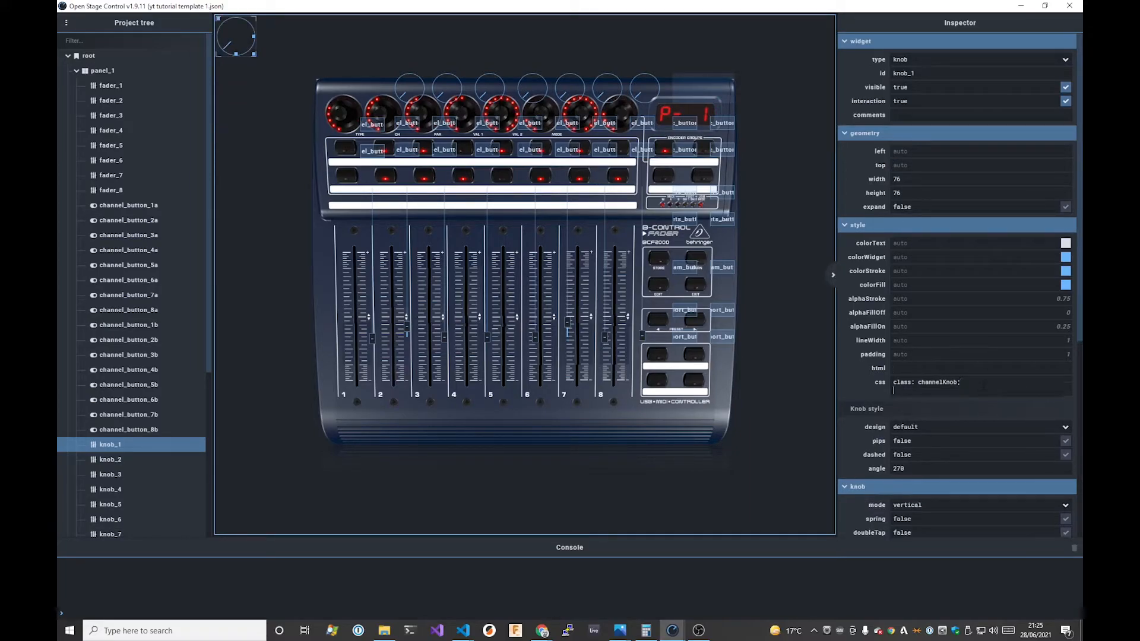
Start knob_1's css 'left: calc(var(--leftOffset) ...' lines, checking the leftOffset name on panel_1
type("left:")
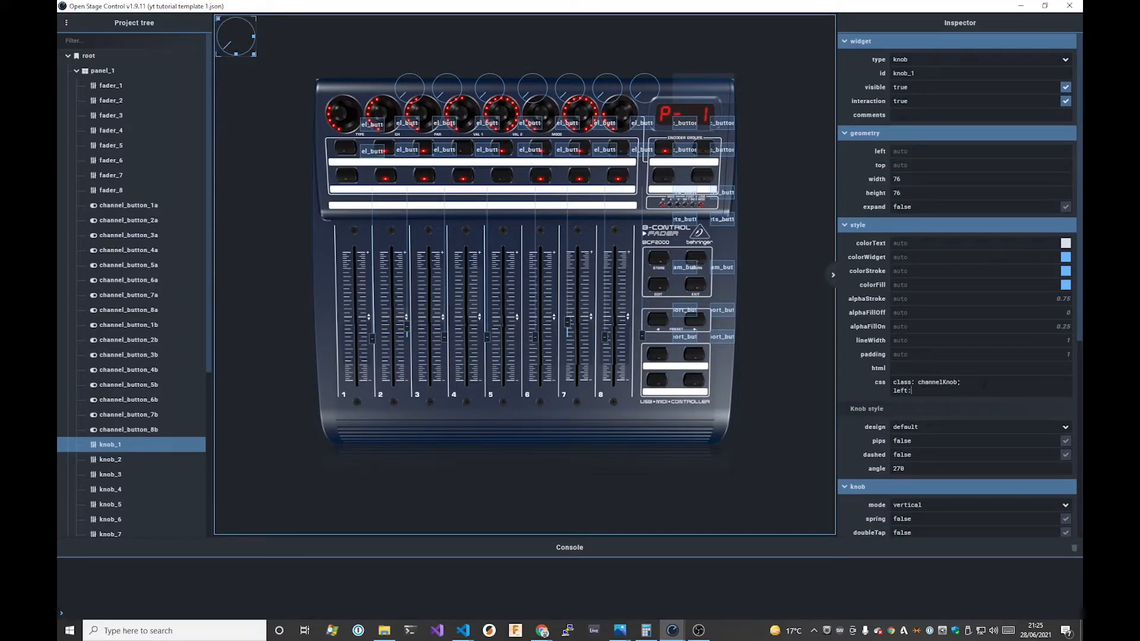
type("top:")
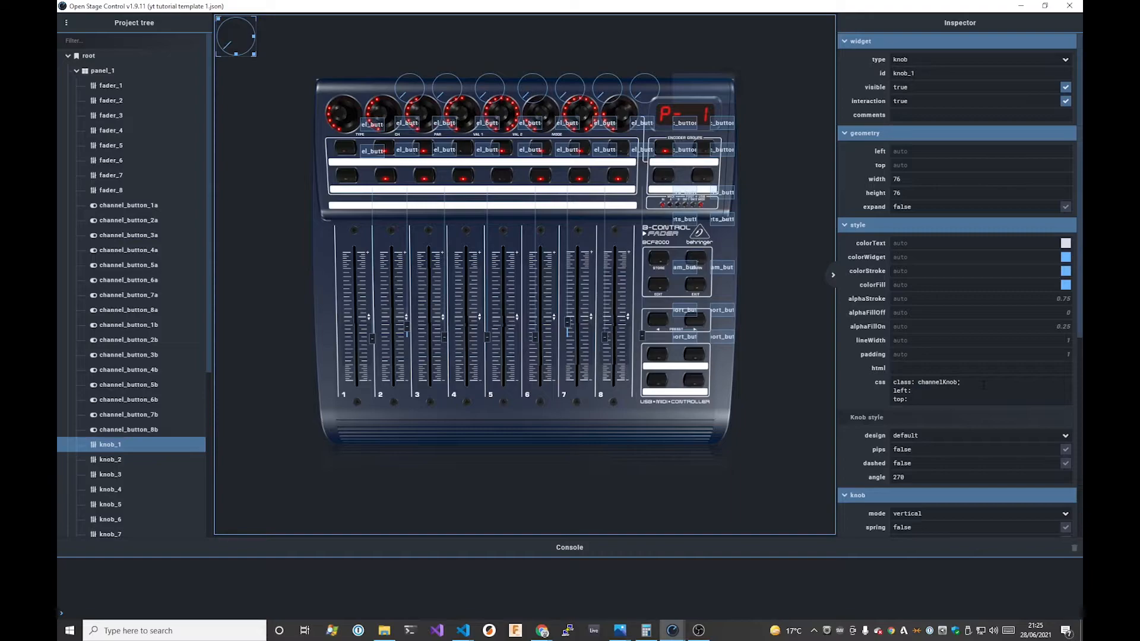
type("calc(var(--")
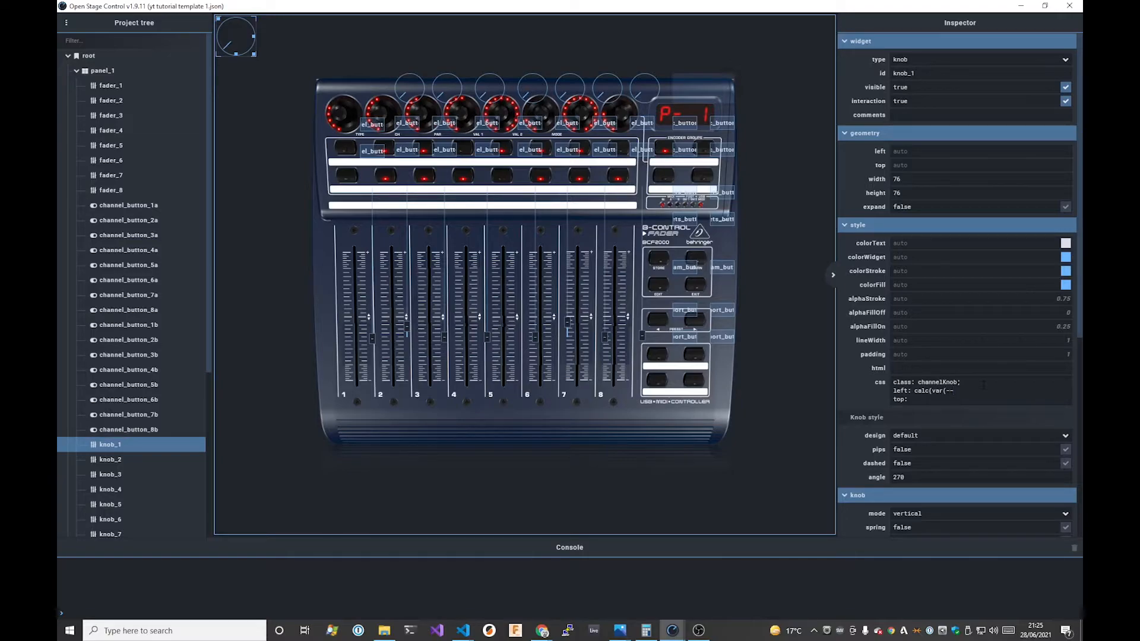
type("offset")
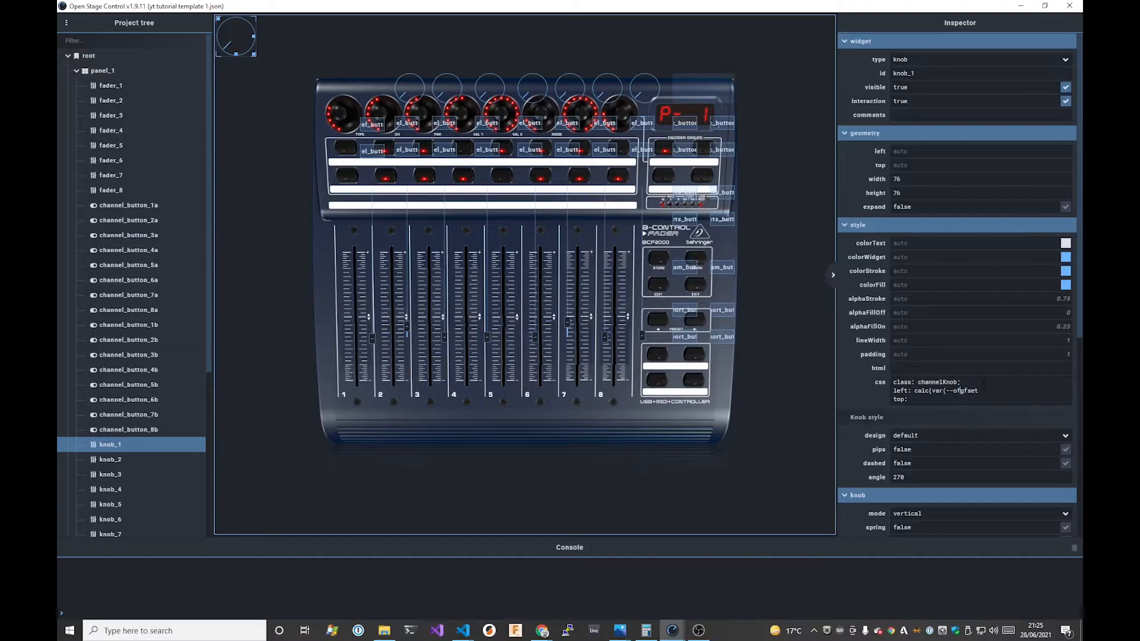
type("Left")
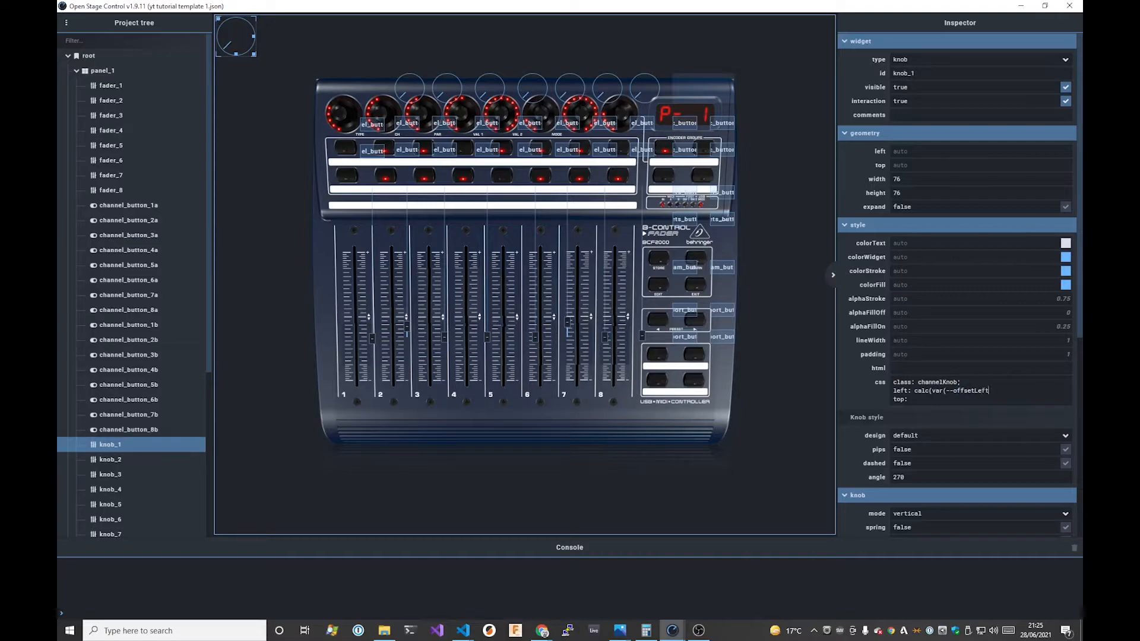
left_click(102, 70)
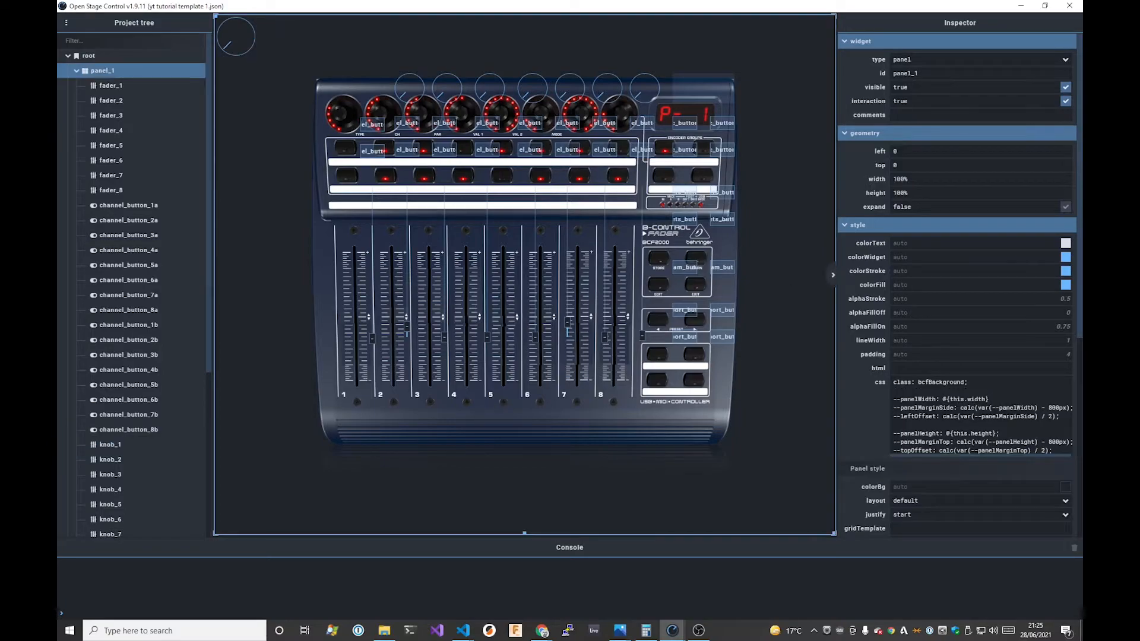
double_click(918, 416)
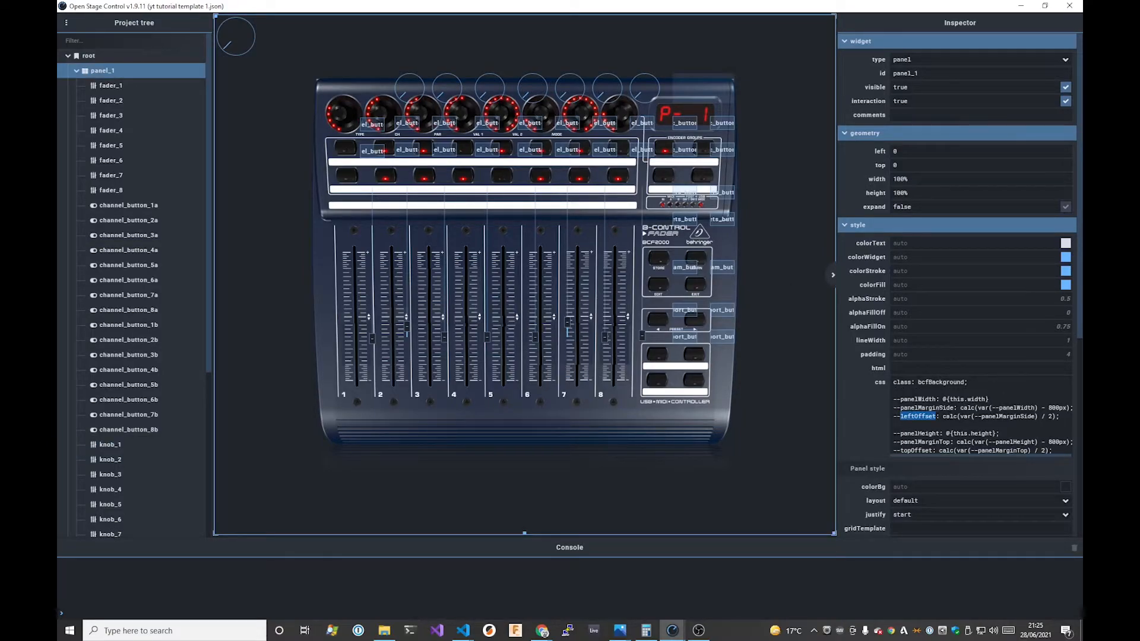
left_click(109, 444)
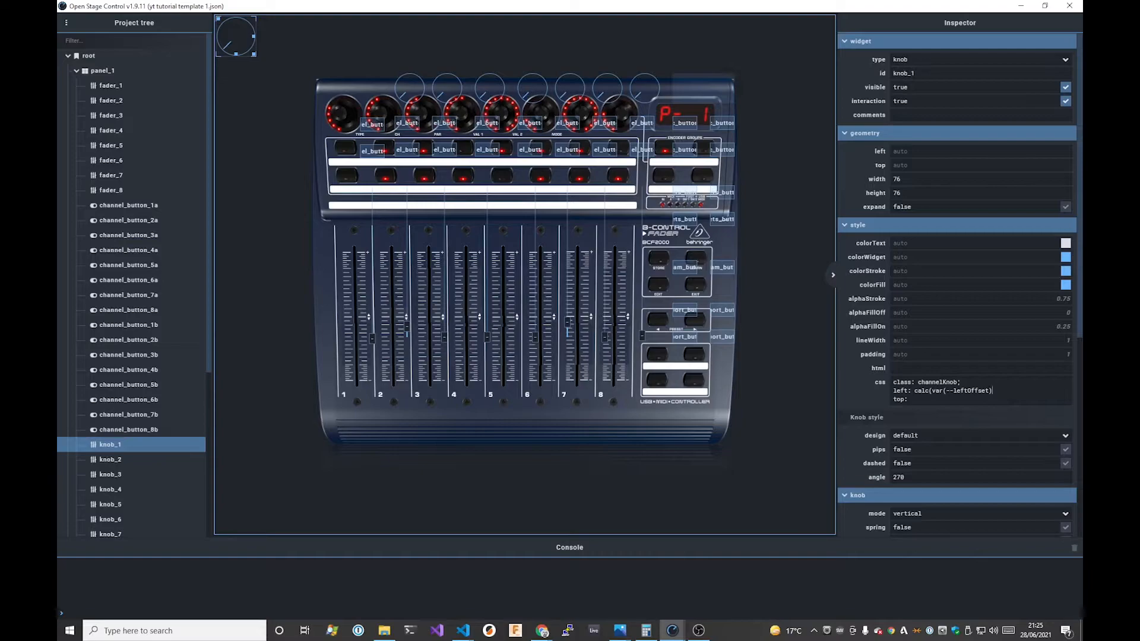
Complete the calc() expressions with '+ 30px' and '+ 32px' offsets and review against panel_1's variables
type("+")
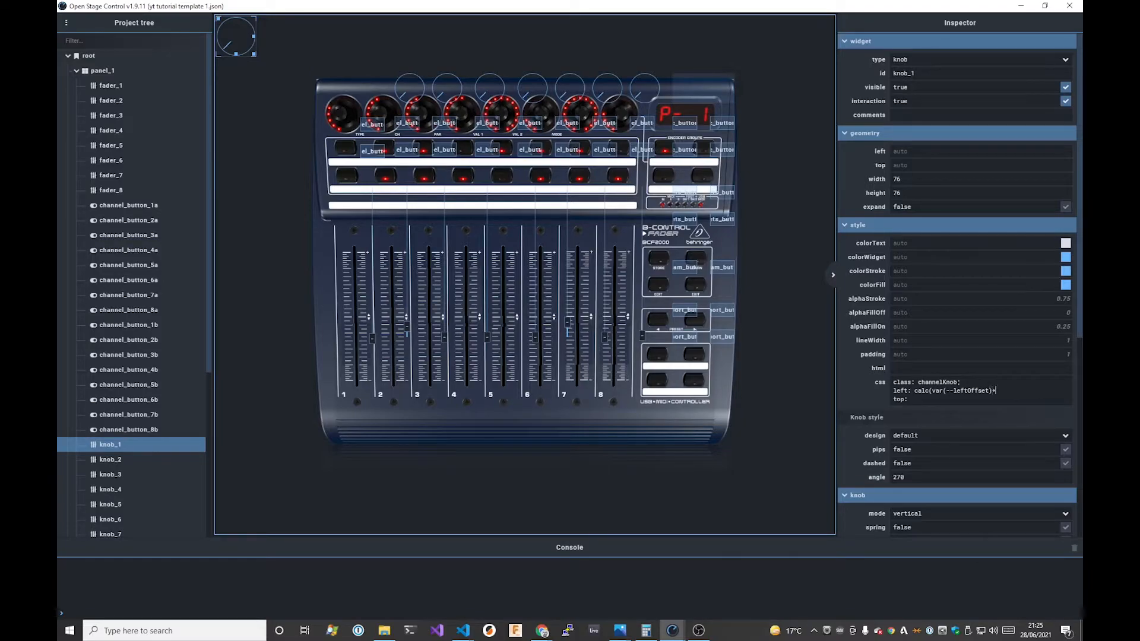
type("34")
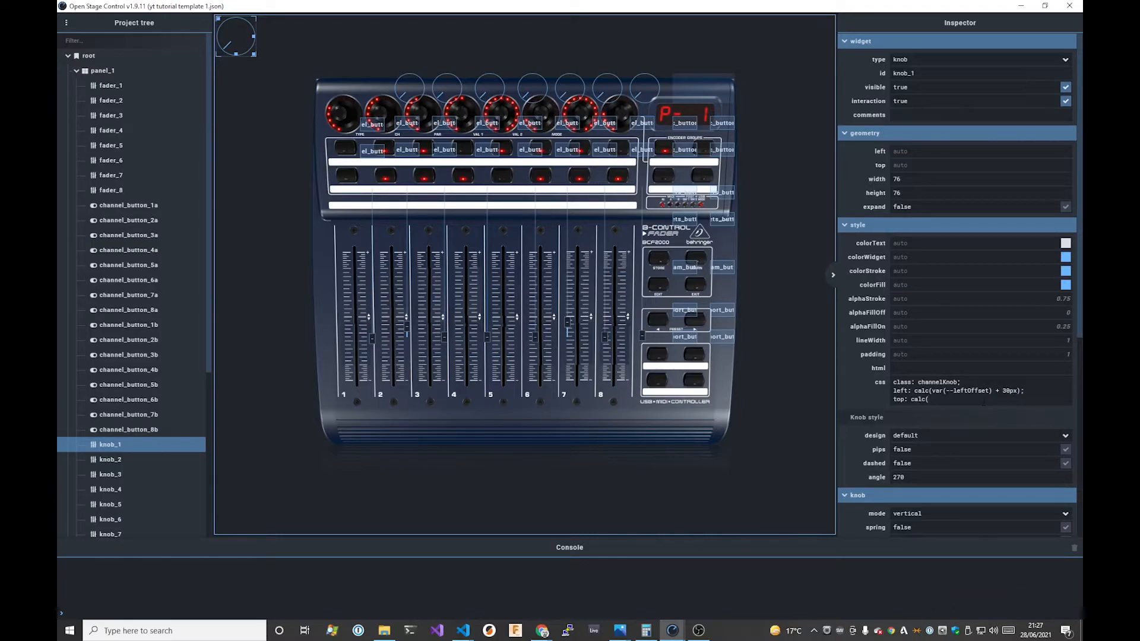
type("var(--topOffset) + 32px);")
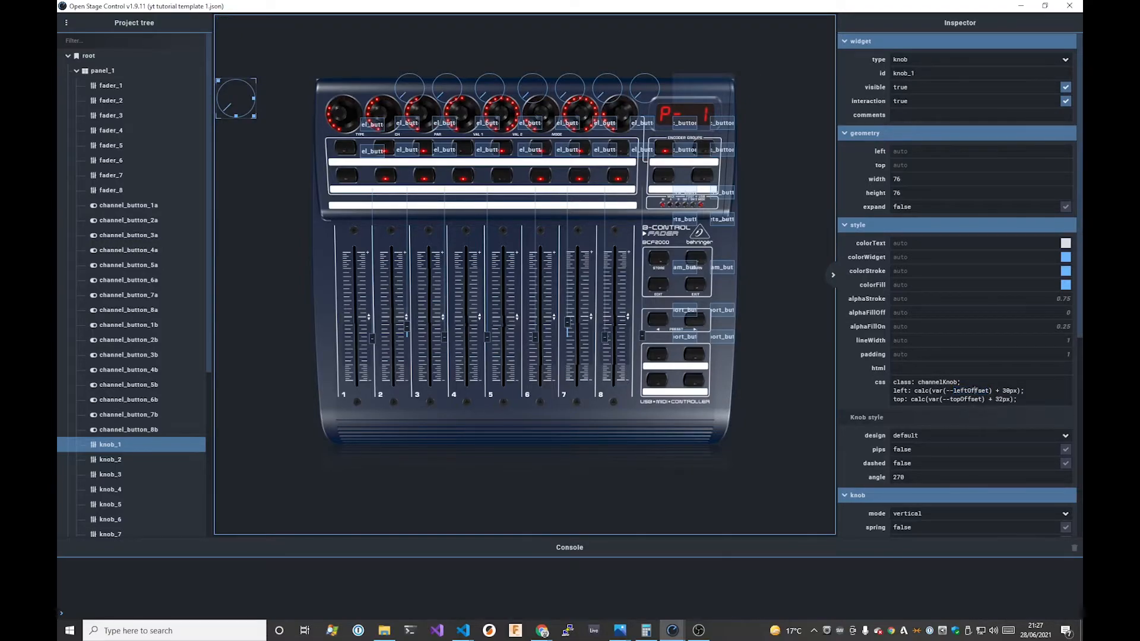
double_click(970, 391)
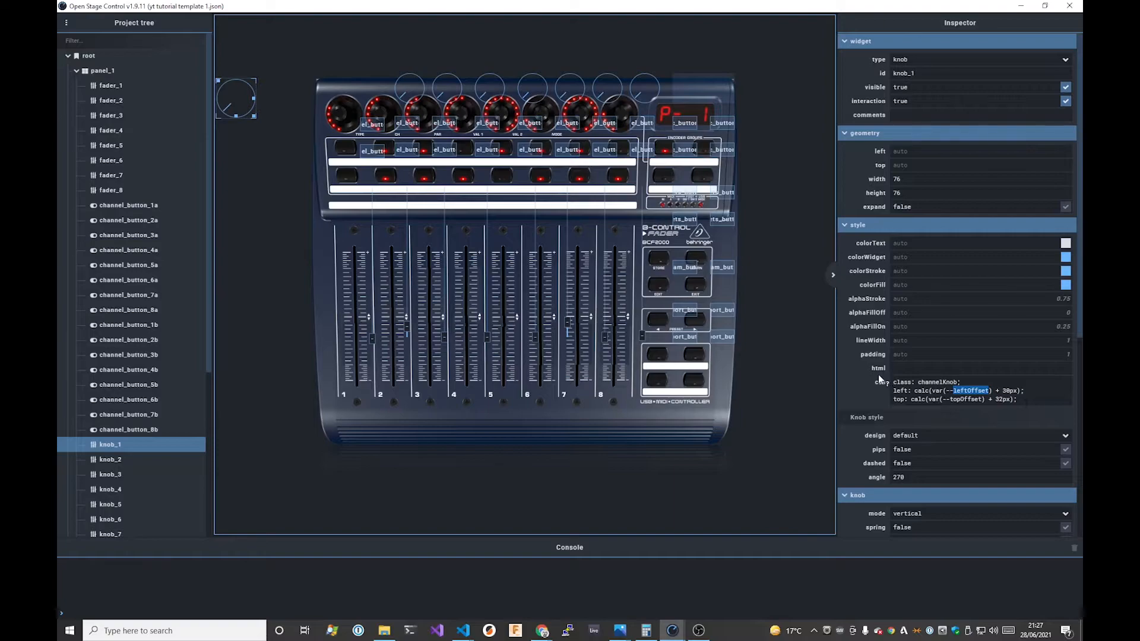
left_click(102, 70)
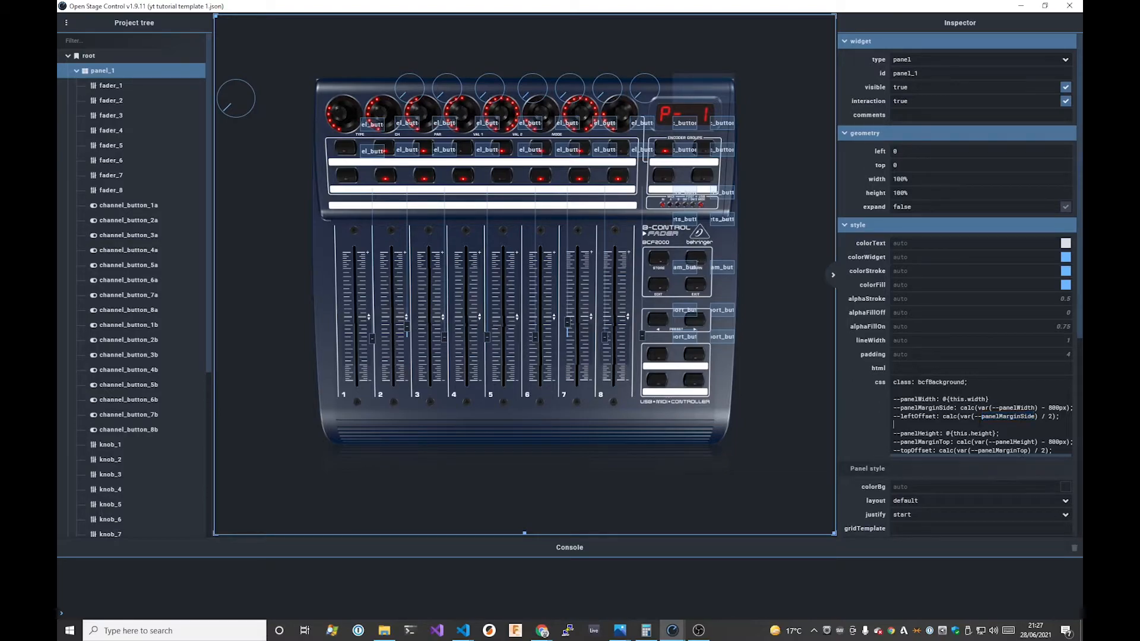
Save the template and tune knob_1's calc() offsets to 24 and 42 px, saving after each change
key("ctrl+s")
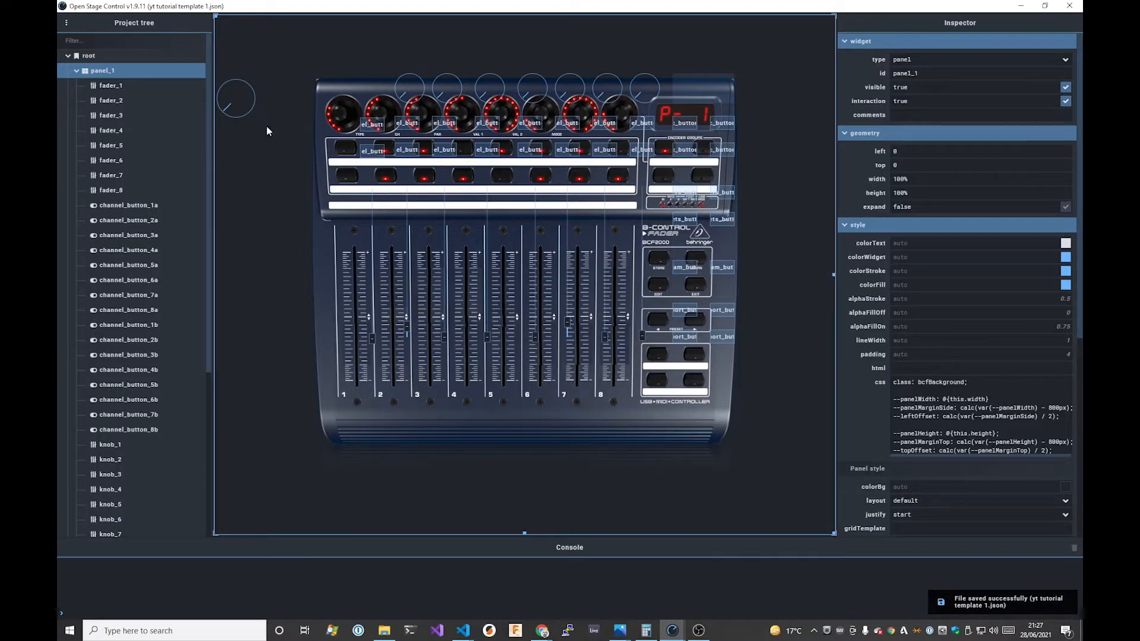
left_click(109, 444)
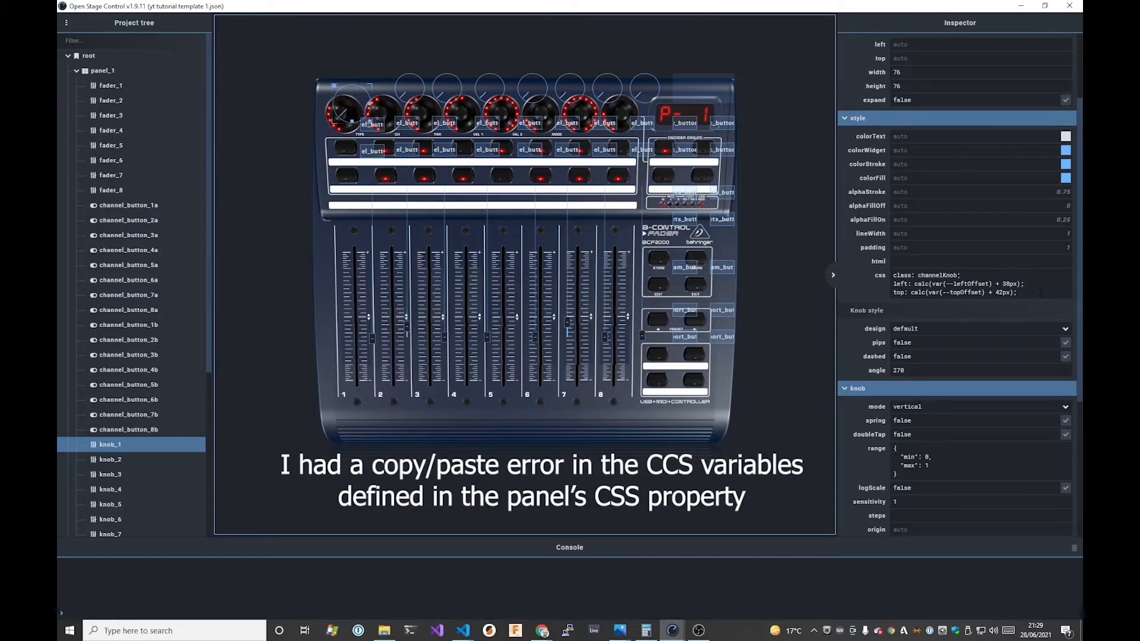
key("ctrl+s")
type("24")
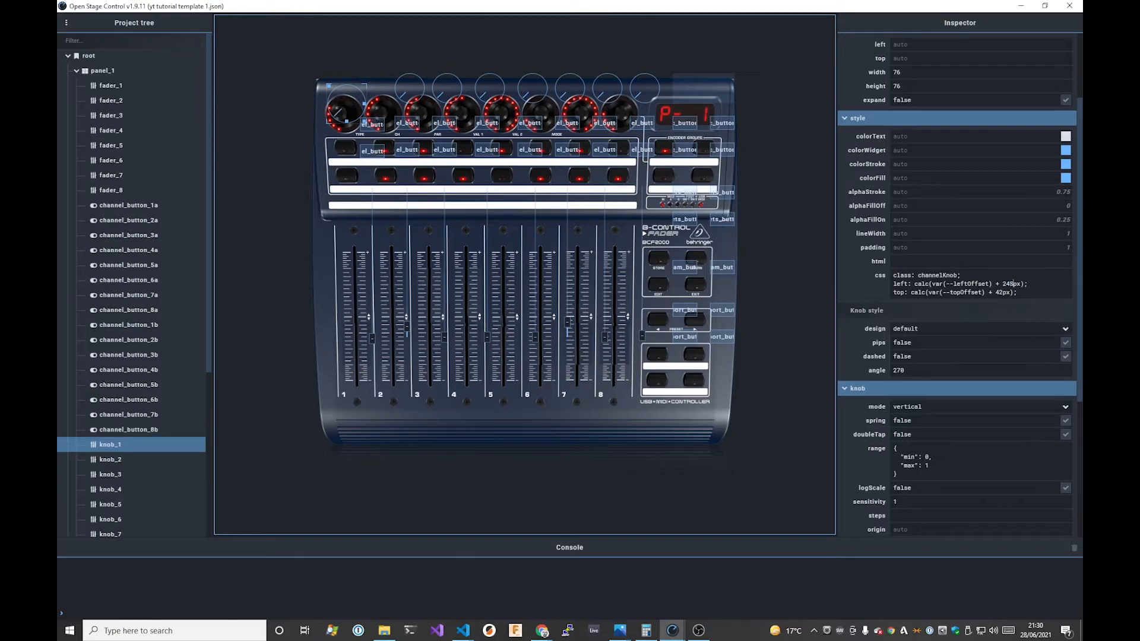
key("ctrl+s")
type("5")
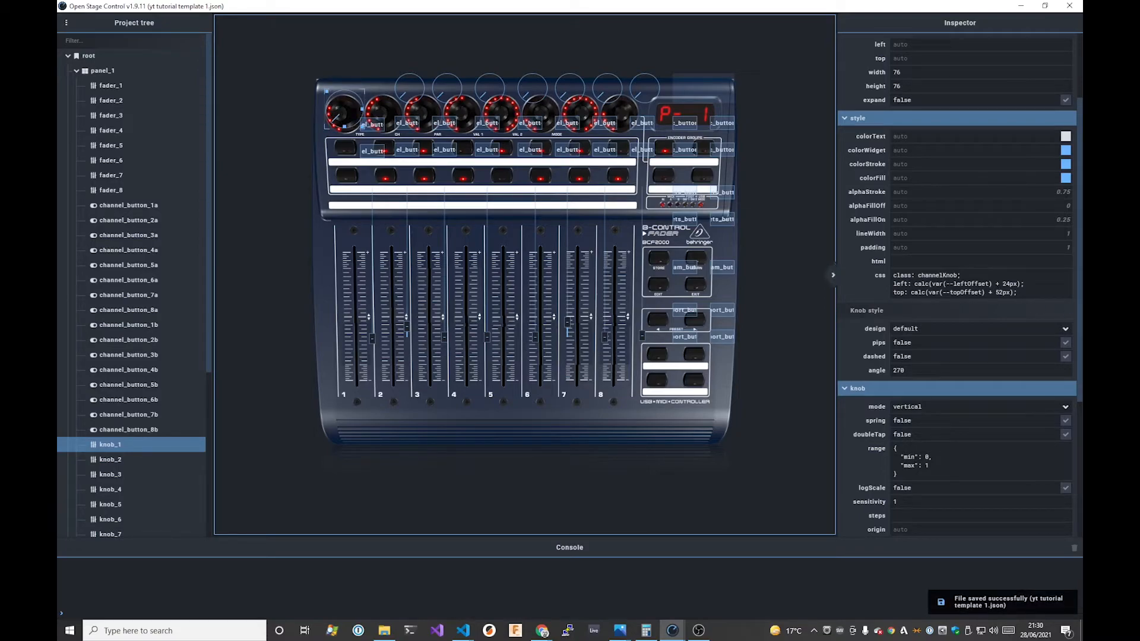
type(";6")
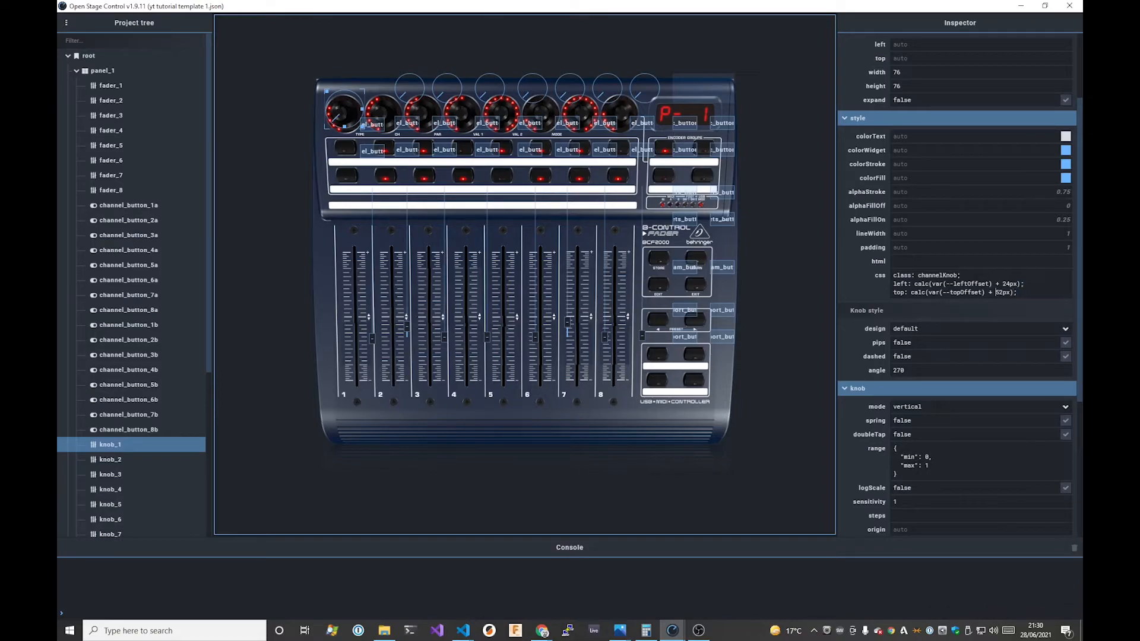
key("ctrl+s")
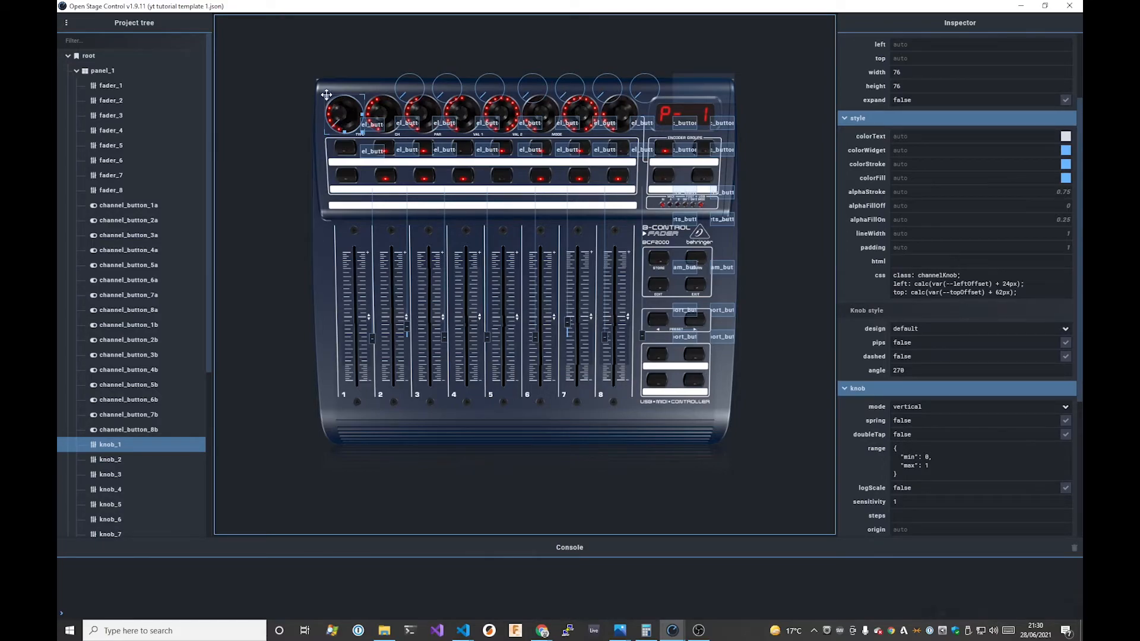
Add a new container panel to the layout via the widget menu
right_click(327, 95)
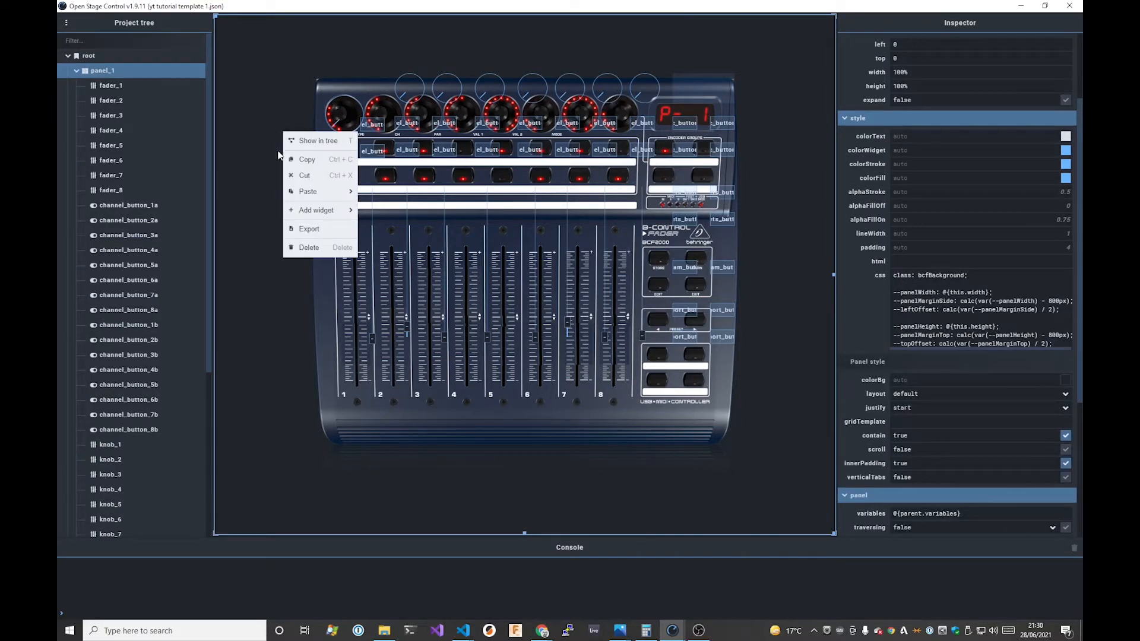
left_click(315, 210)
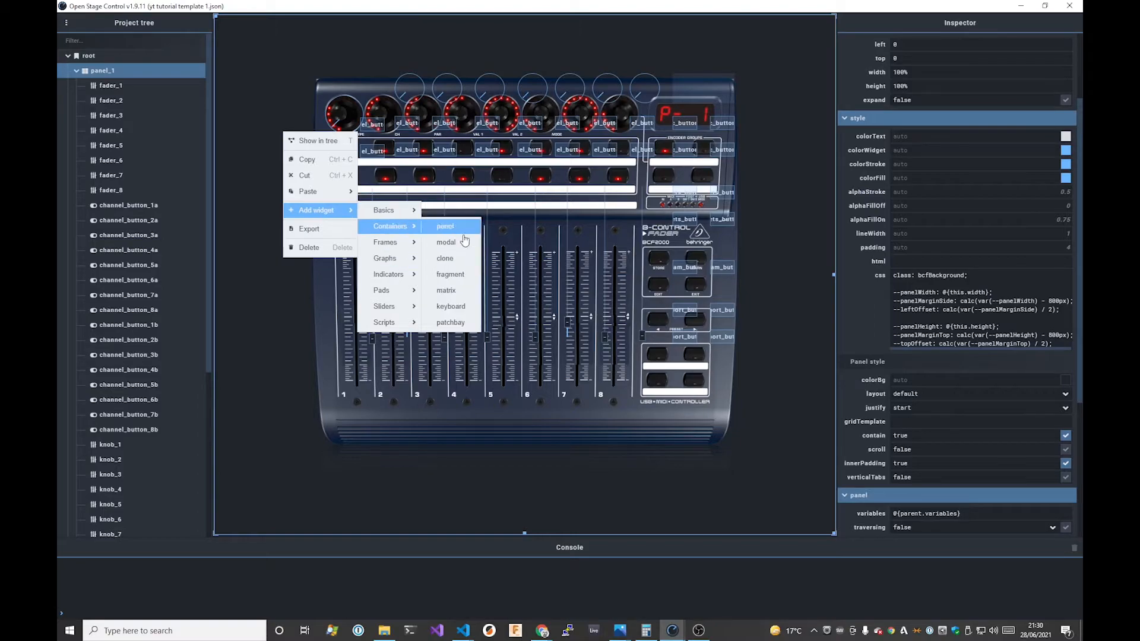
left_click(445, 225)
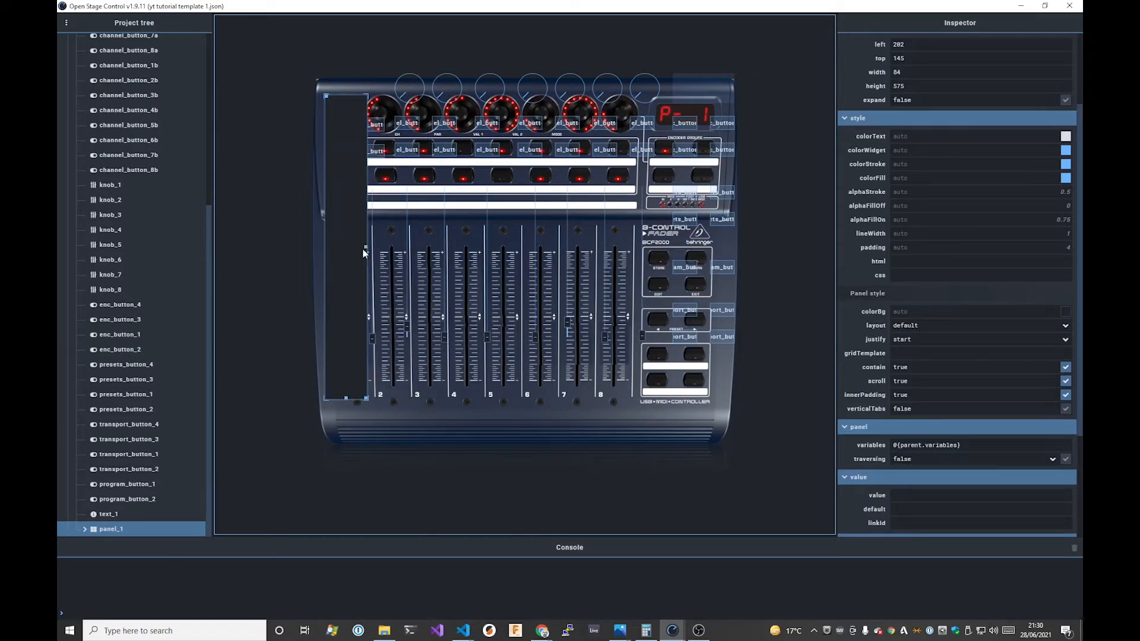
Select the narrow left panel and move it over the first fader column
left_click(327, 247)
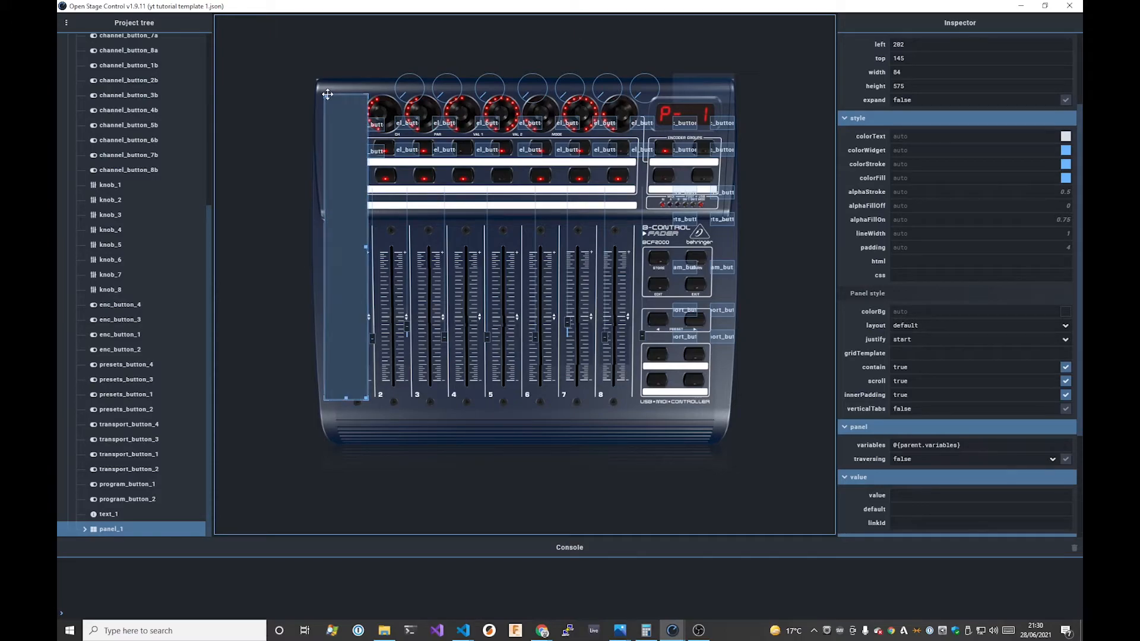
left_click_drag(328, 95, 341, 112)
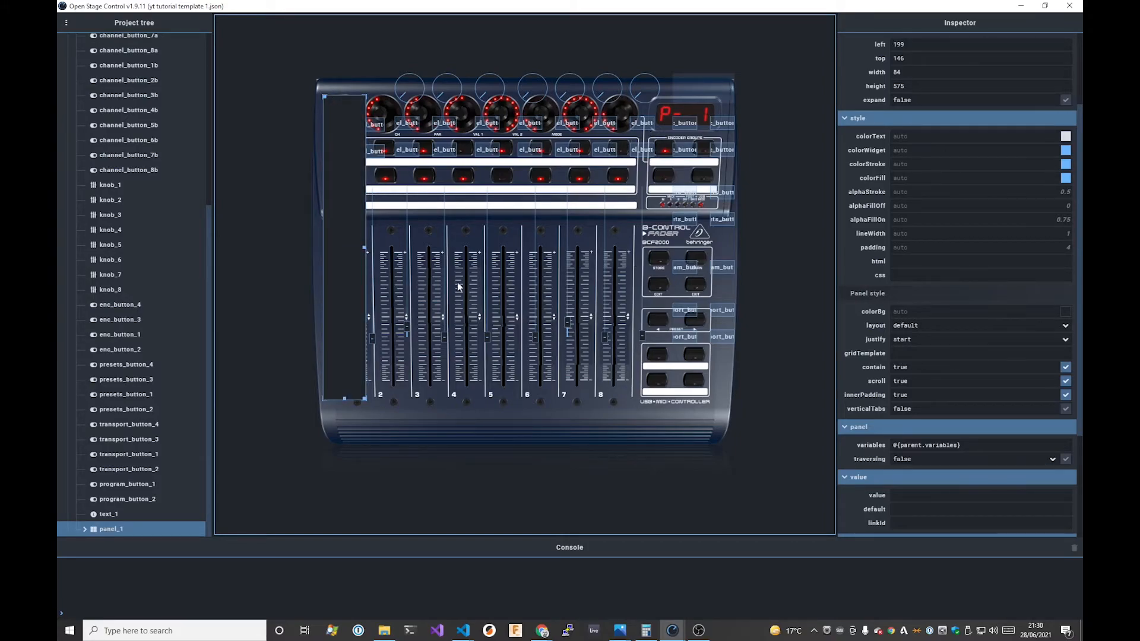
mouse_move(494, 293)
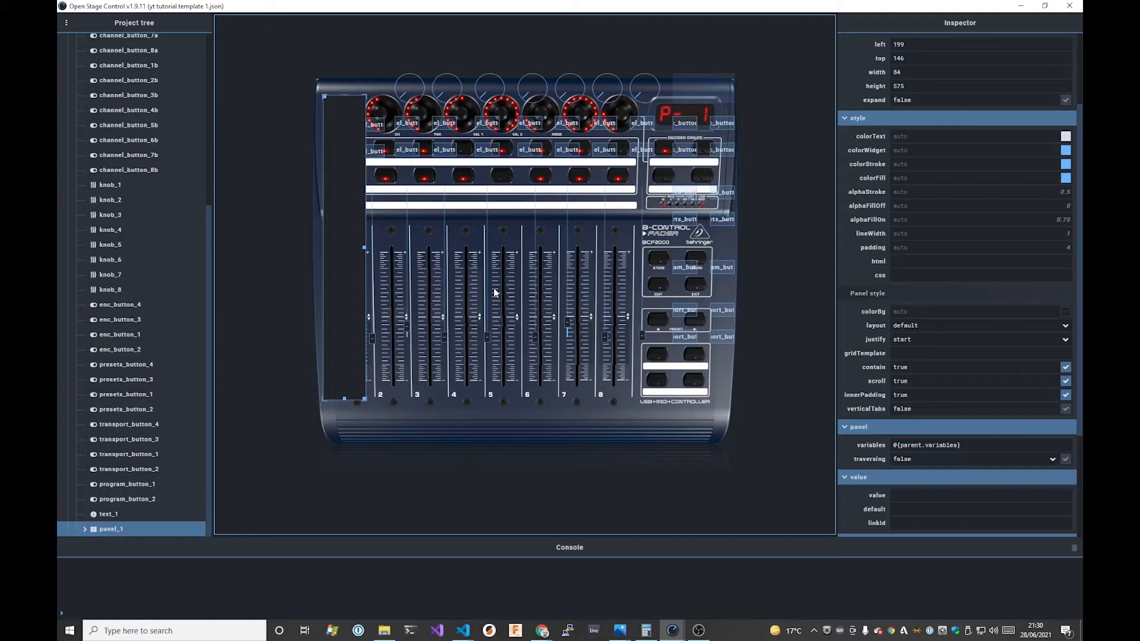
mouse_move(401, 182)
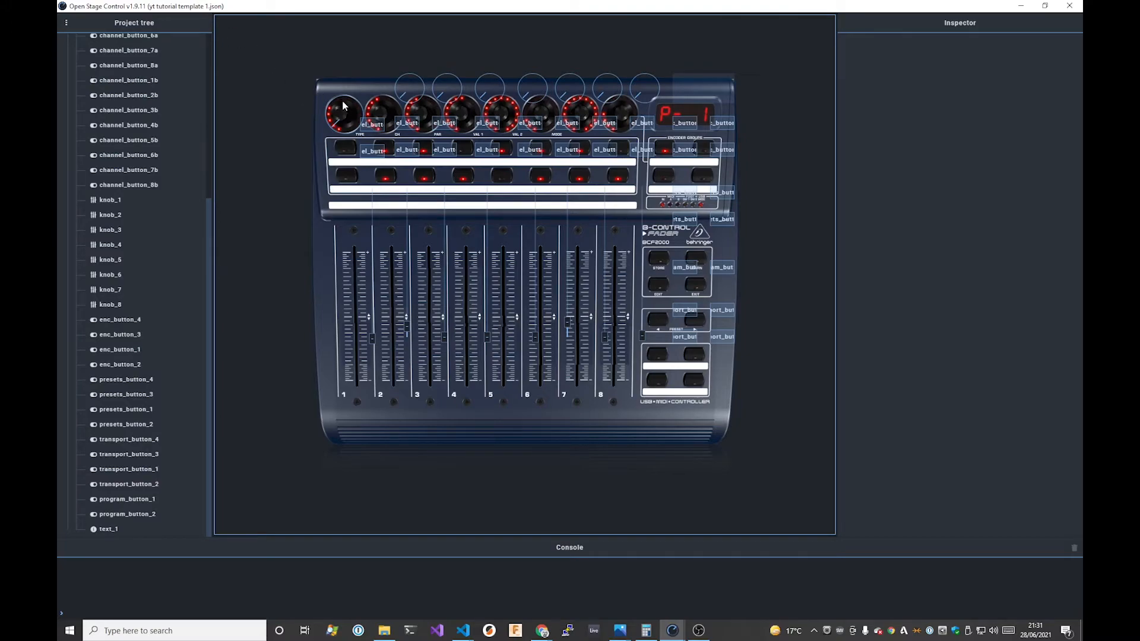
Check the css class of knob_1 and channel_button_1a in the Inspector
left_click(343, 109)
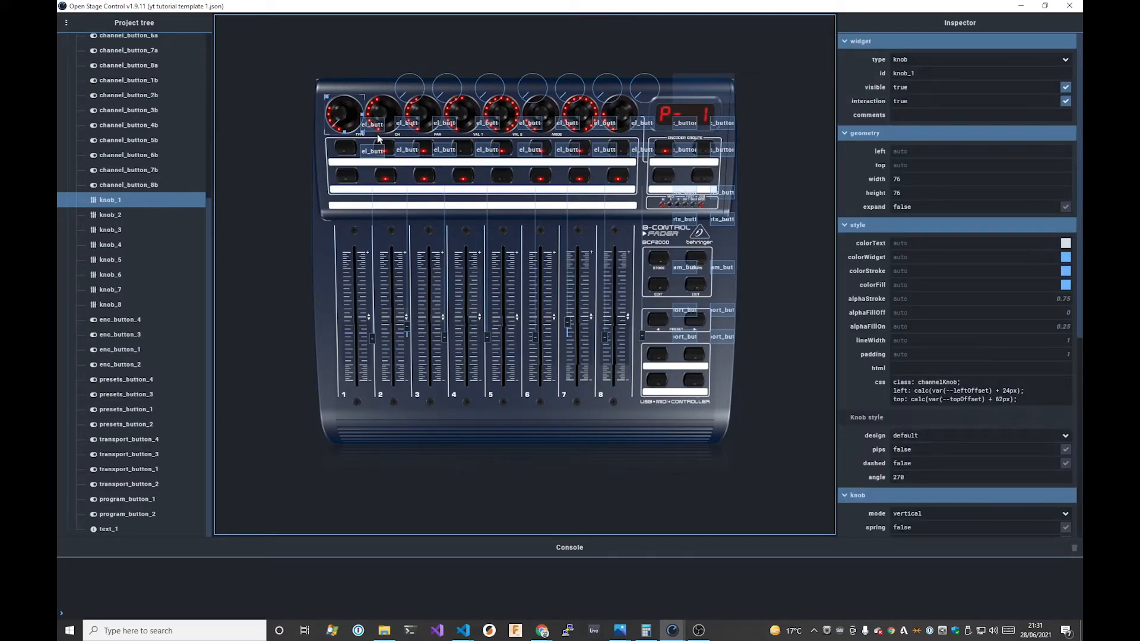
mouse_move(308, 139)
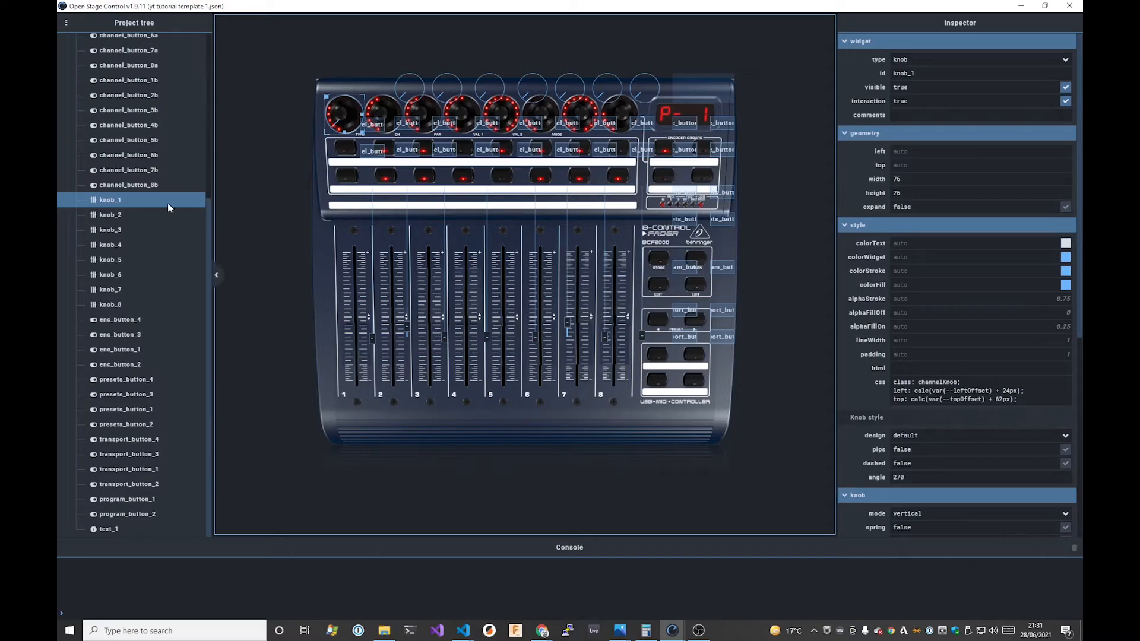
mouse_move(377, 141)
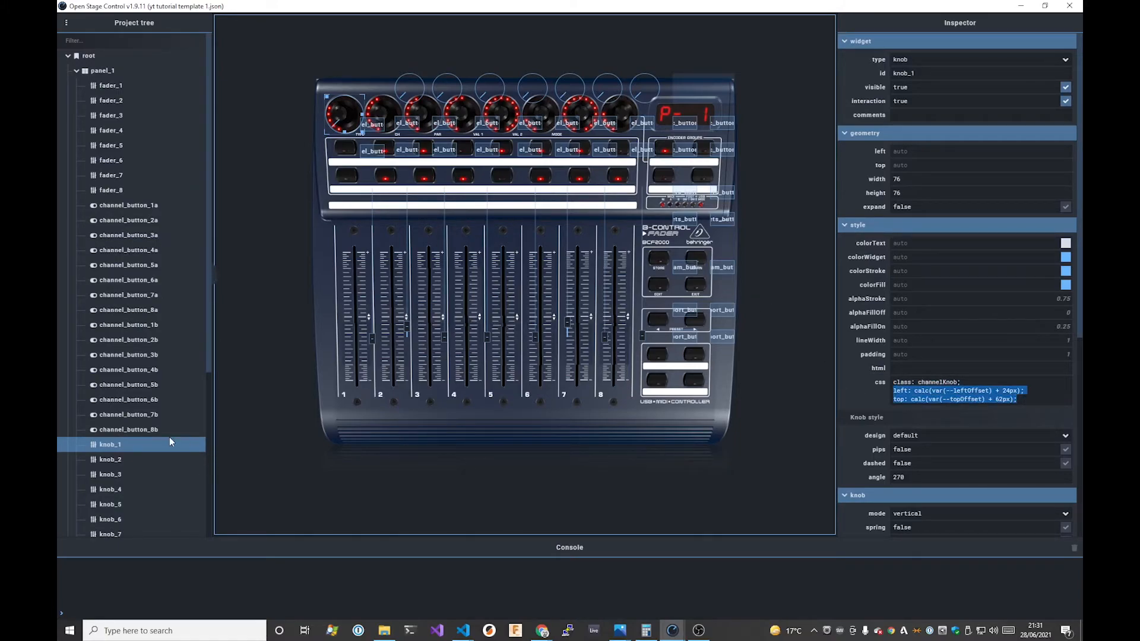
left_click(128, 204)
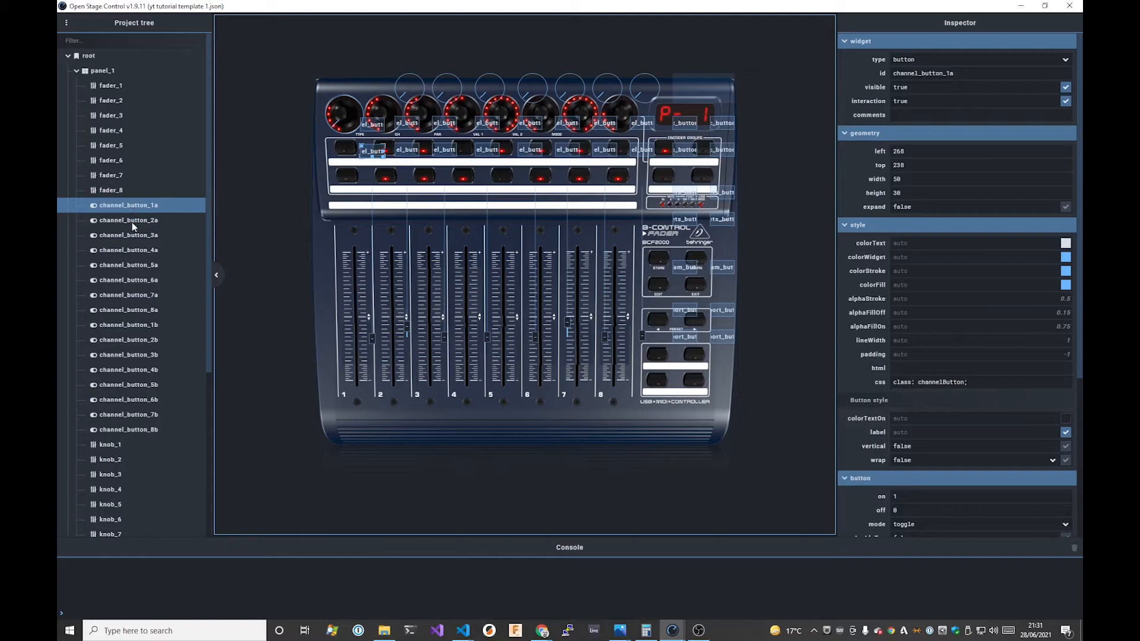
left_click(128, 325)
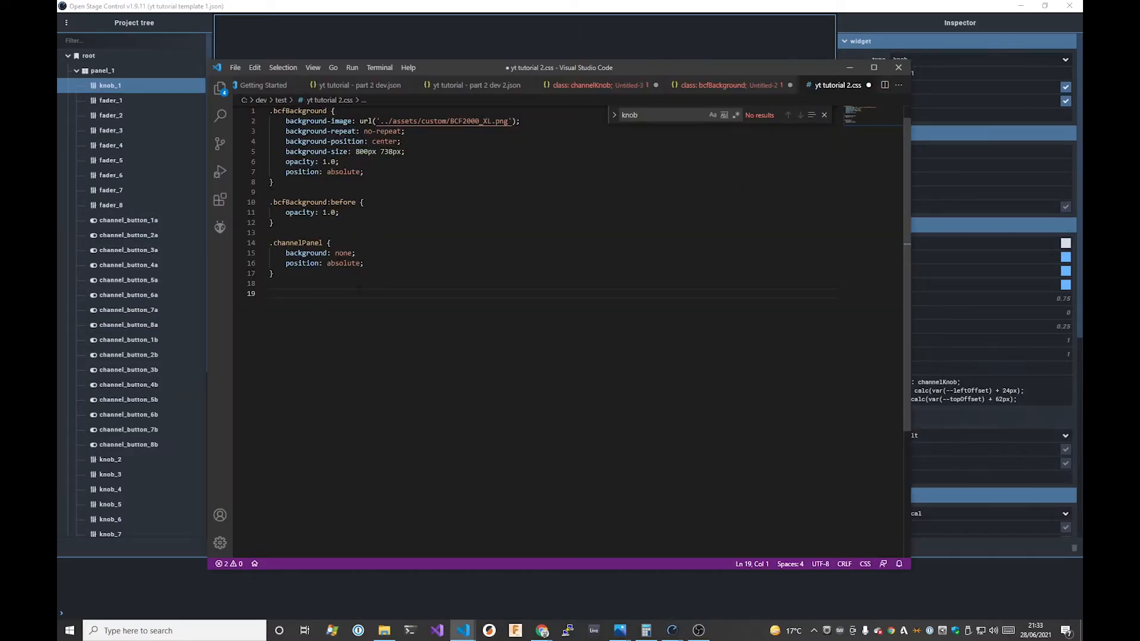
Write the selector .channelButton,.channelFader,.channelKnob { and start its background-color property
type(".channel")
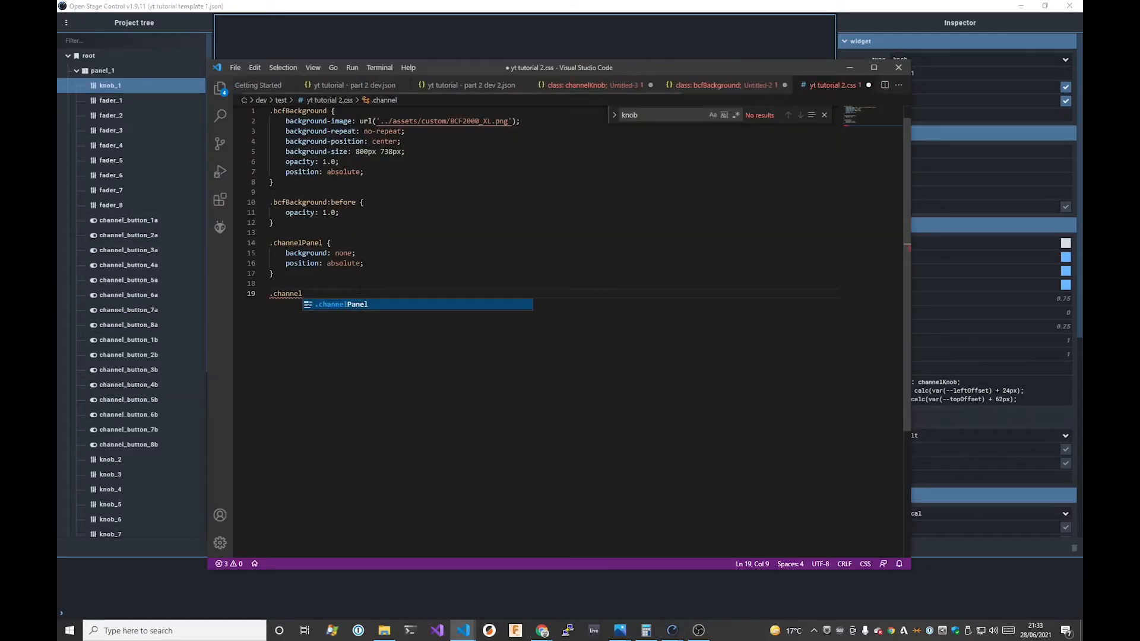
type("Buttonb")
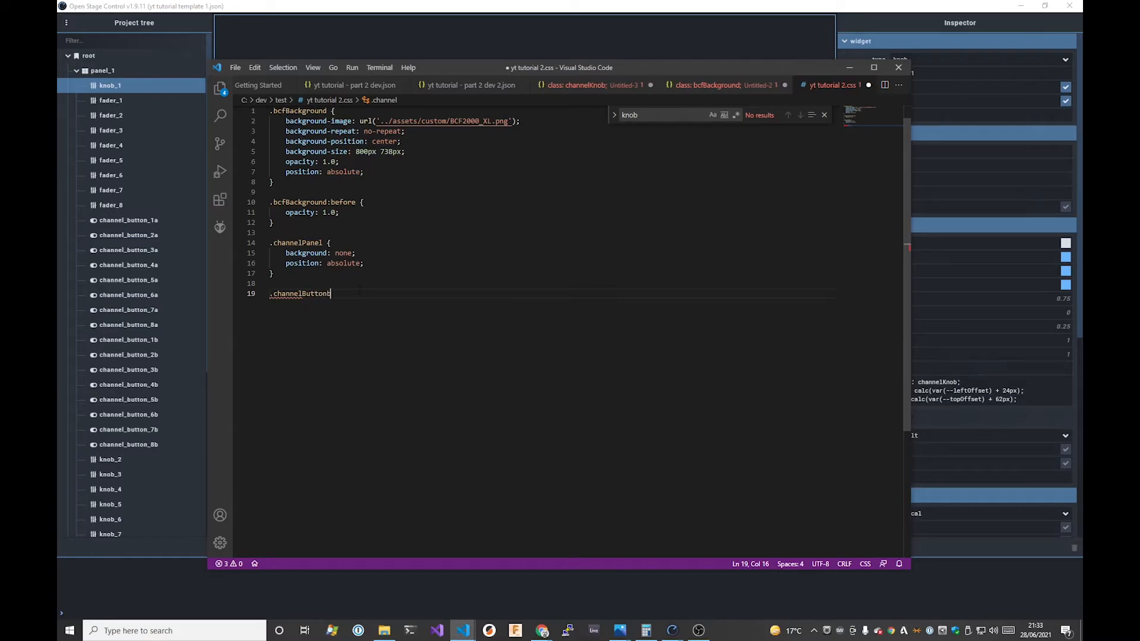
type(",.channelFader")
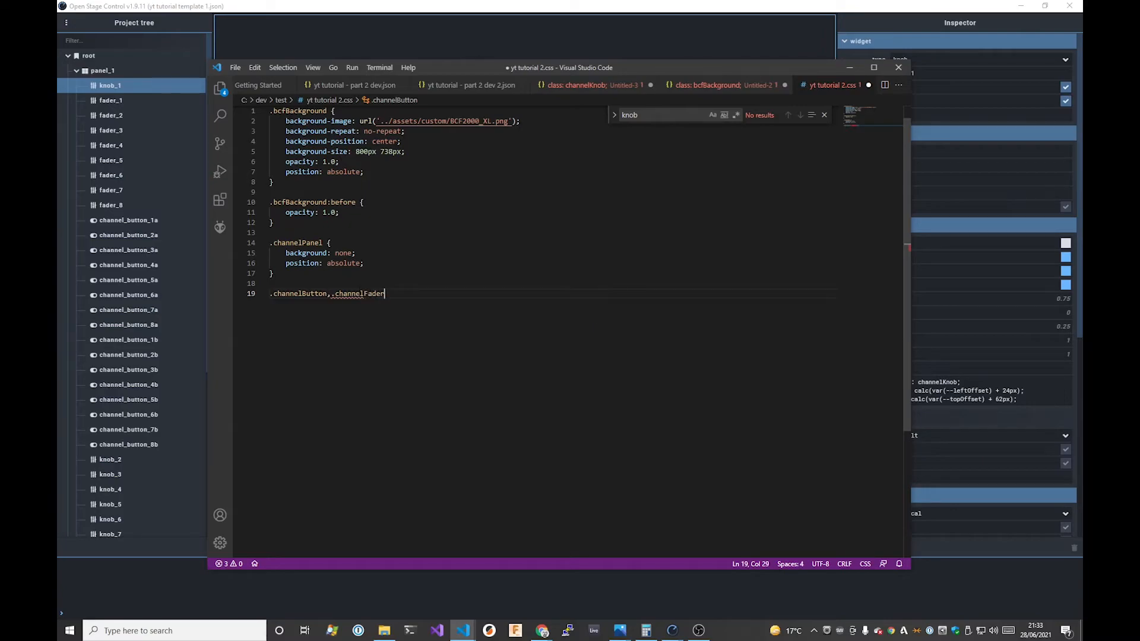
type(",.")
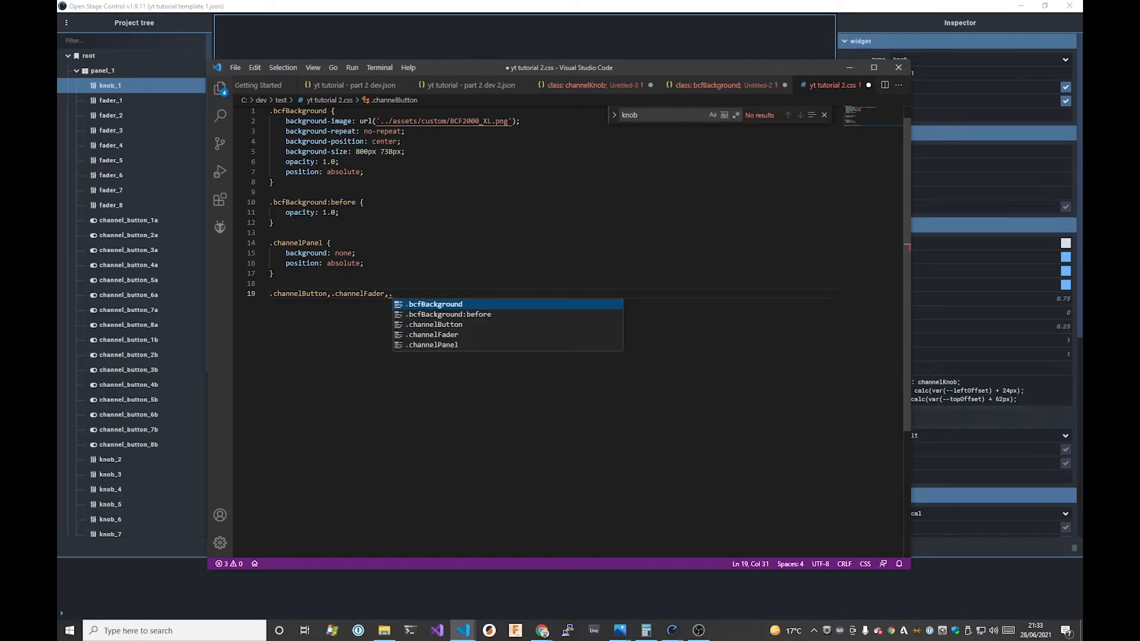
type("channel")
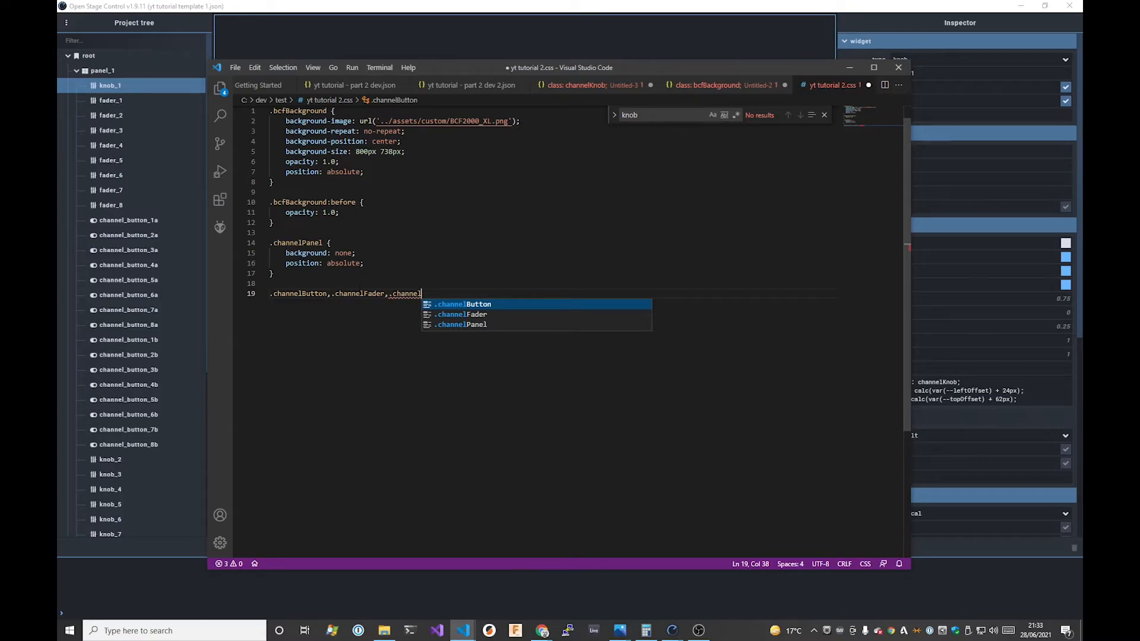
type("Knob")
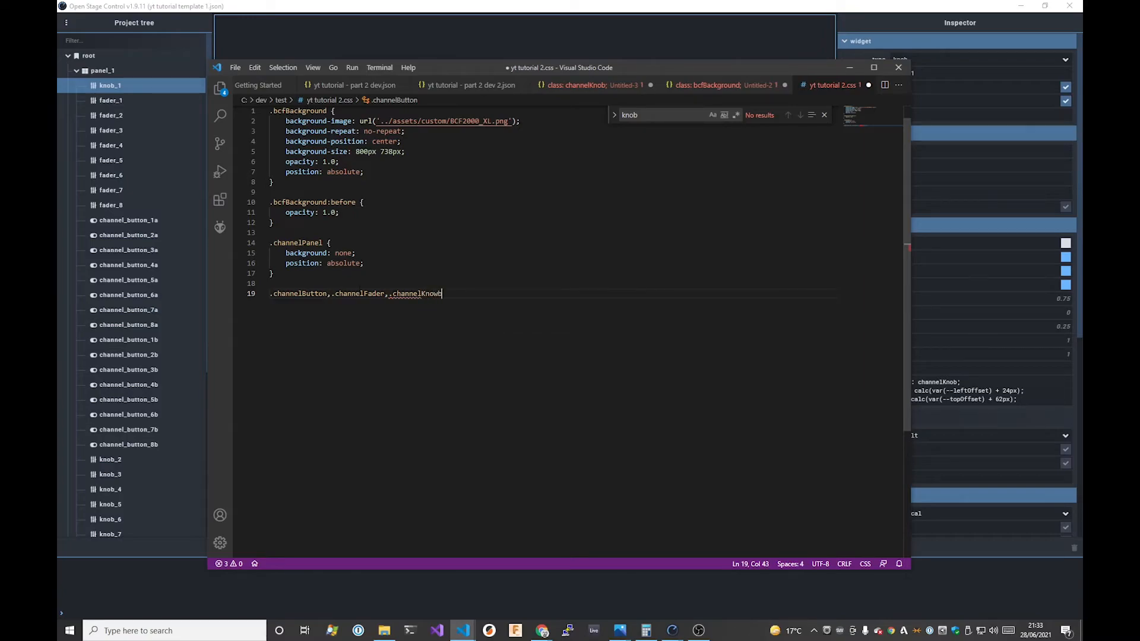
type("{")
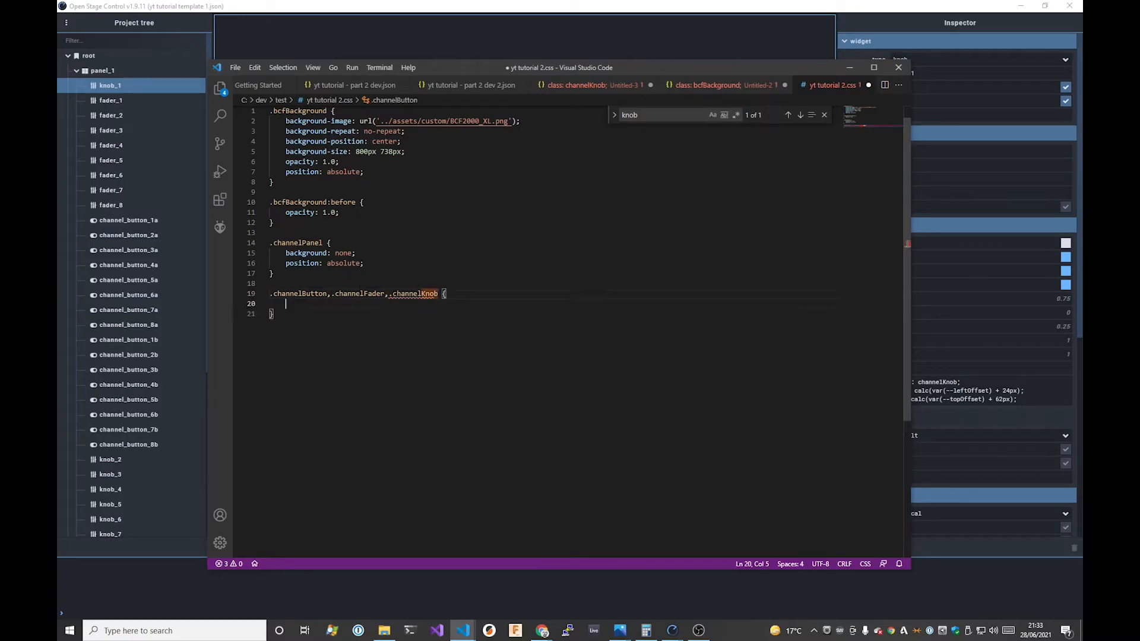
type("back")
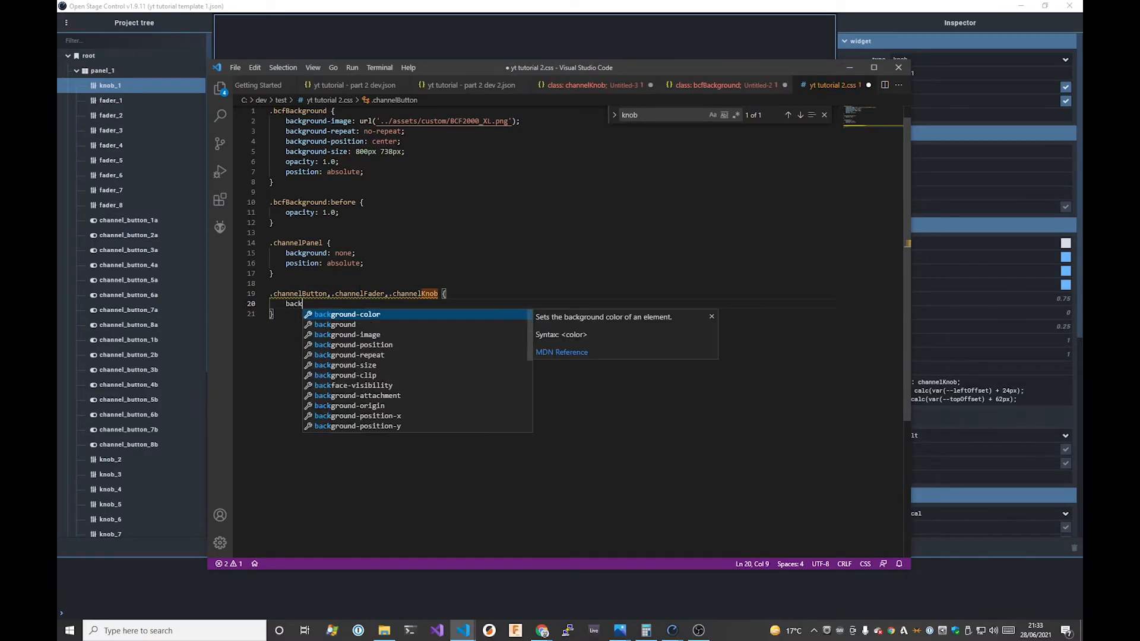
key("Backspace")
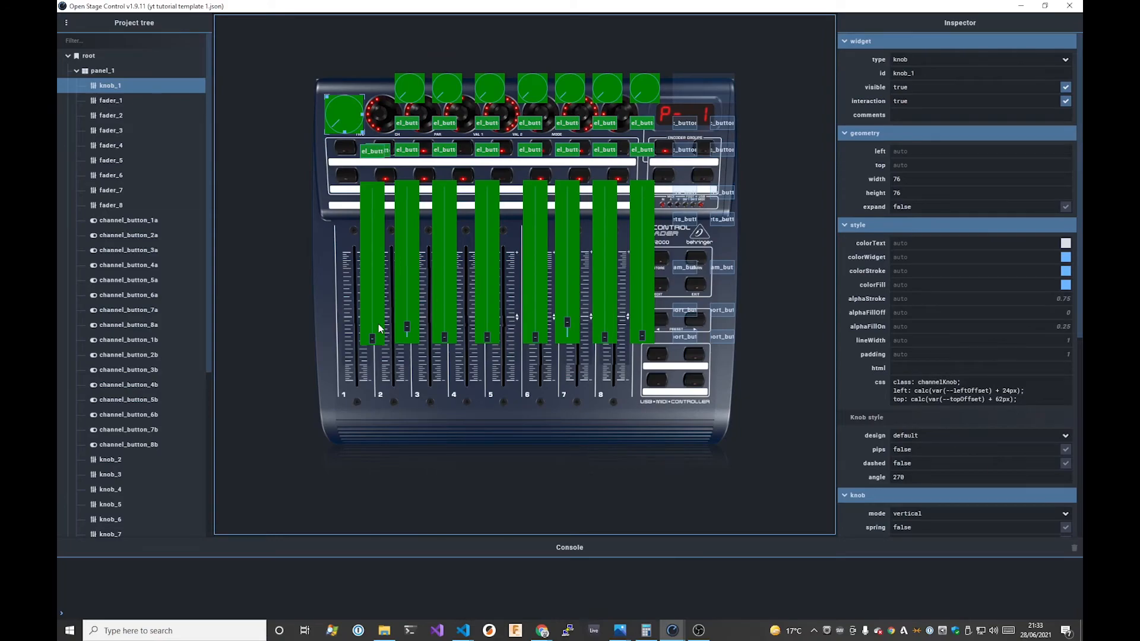
mouse_move(408, 206)
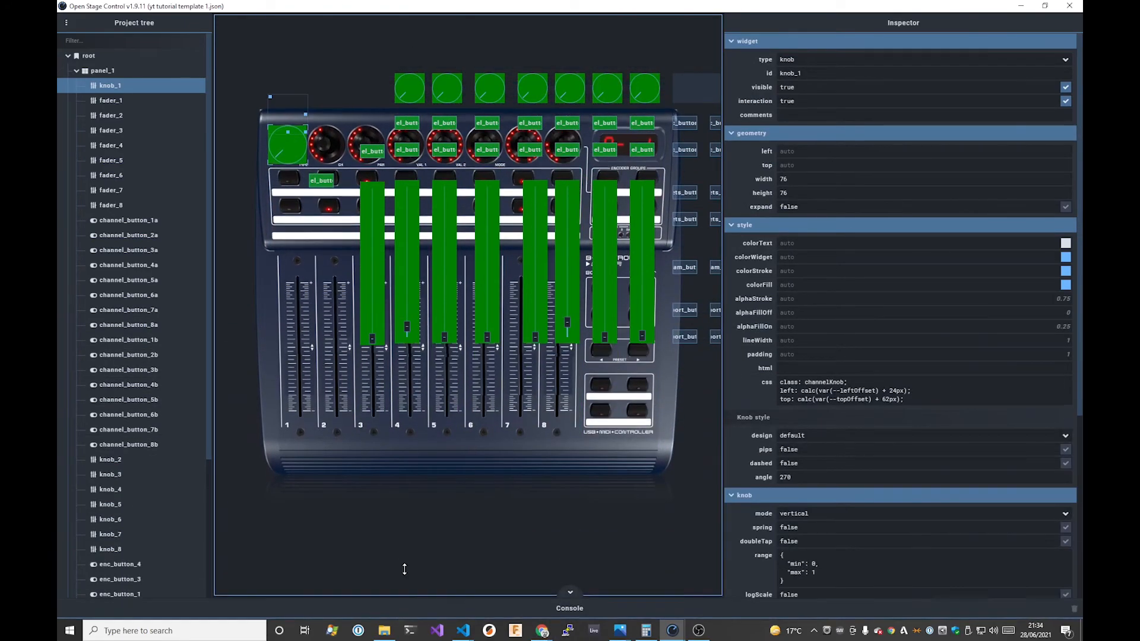
Select panel_1 to view its offset-variable CSS after seeing the green widget backgrounds
left_click(102, 70)
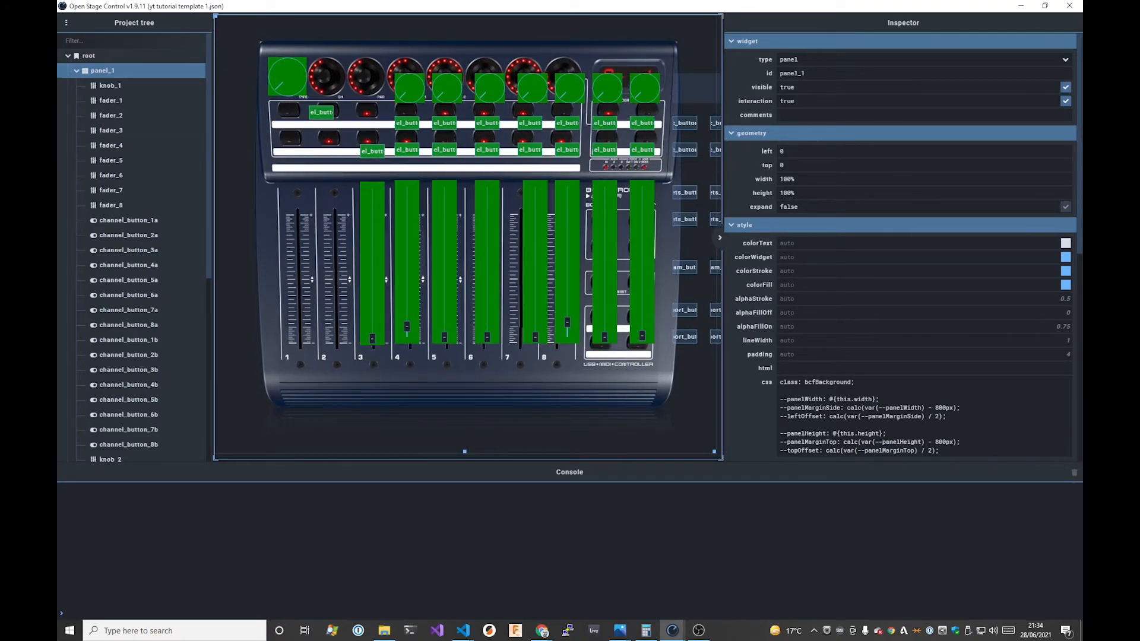
Uncheck scroll in panel_1's Panel style settings
scroll("down", 3)
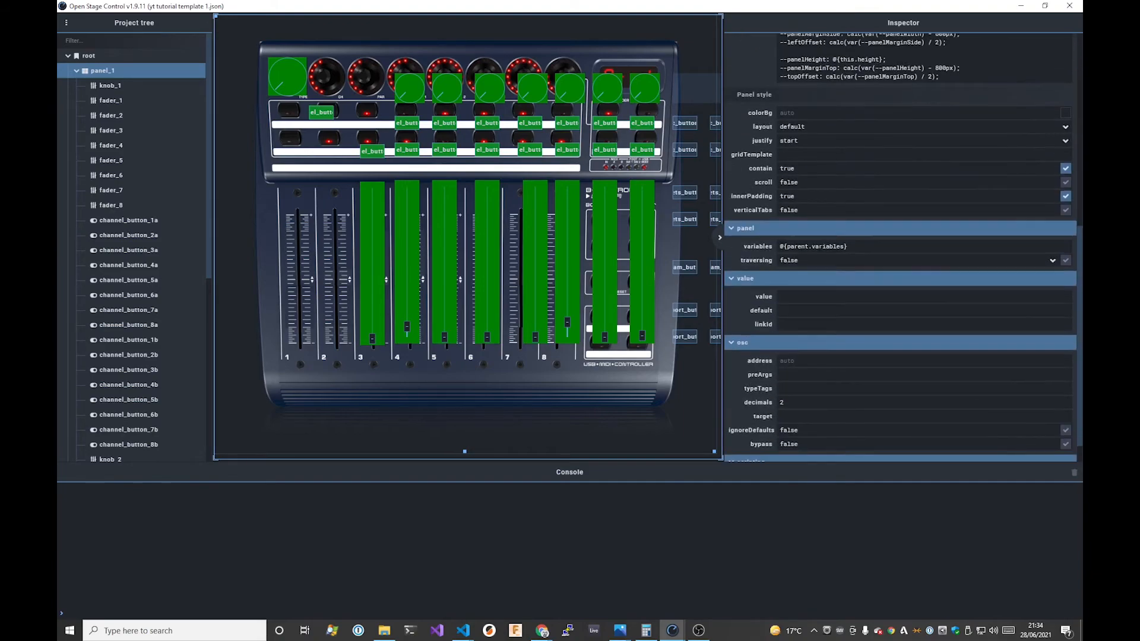
left_click(1065, 181)
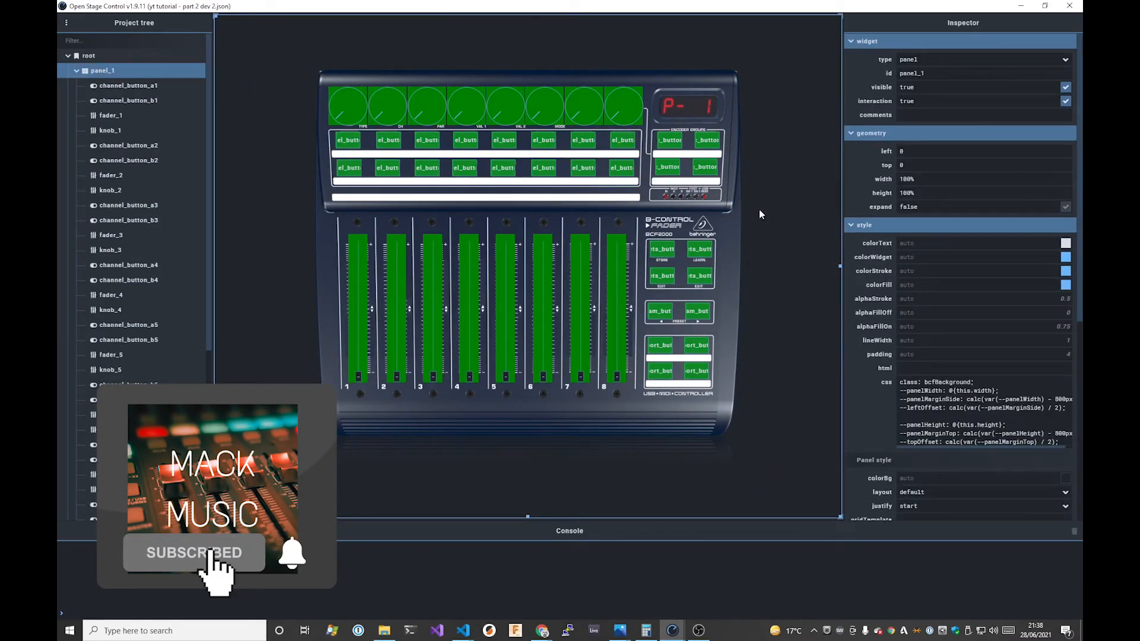
Adjust text_1's css left/top calc() values so it covers the red LED display
left_click(687, 107)
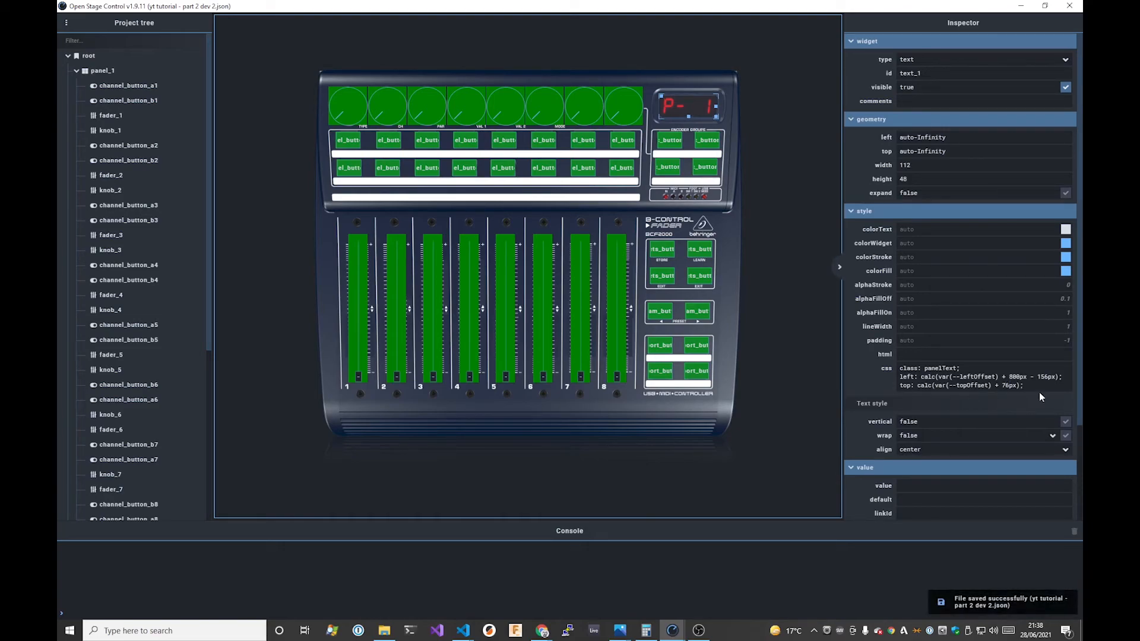
left_click(102, 70)
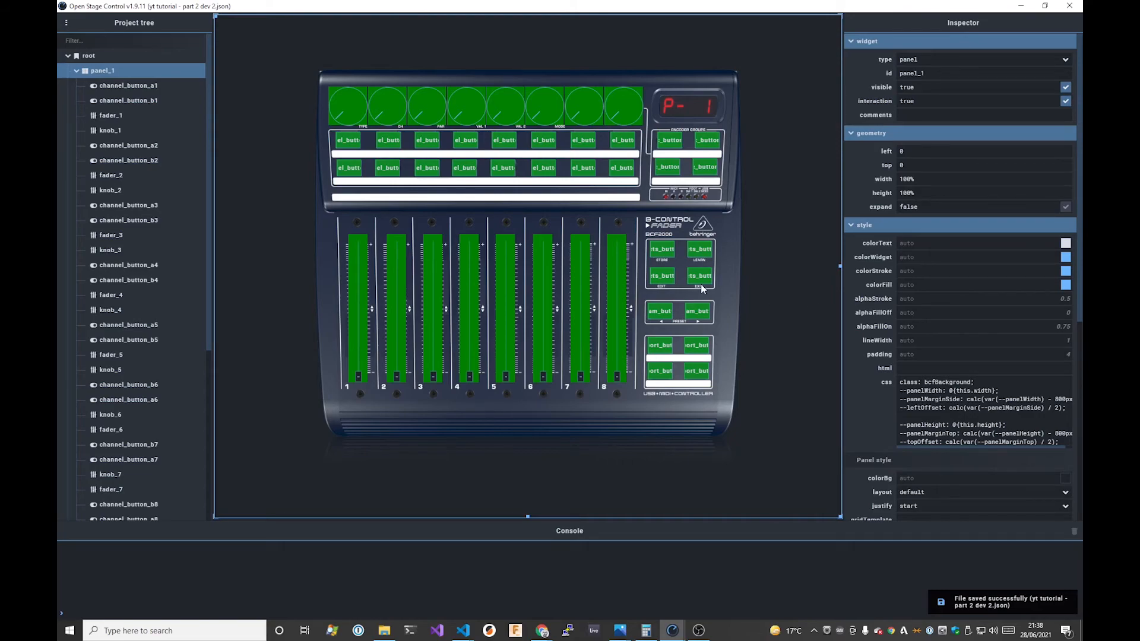
left_click(688, 105)
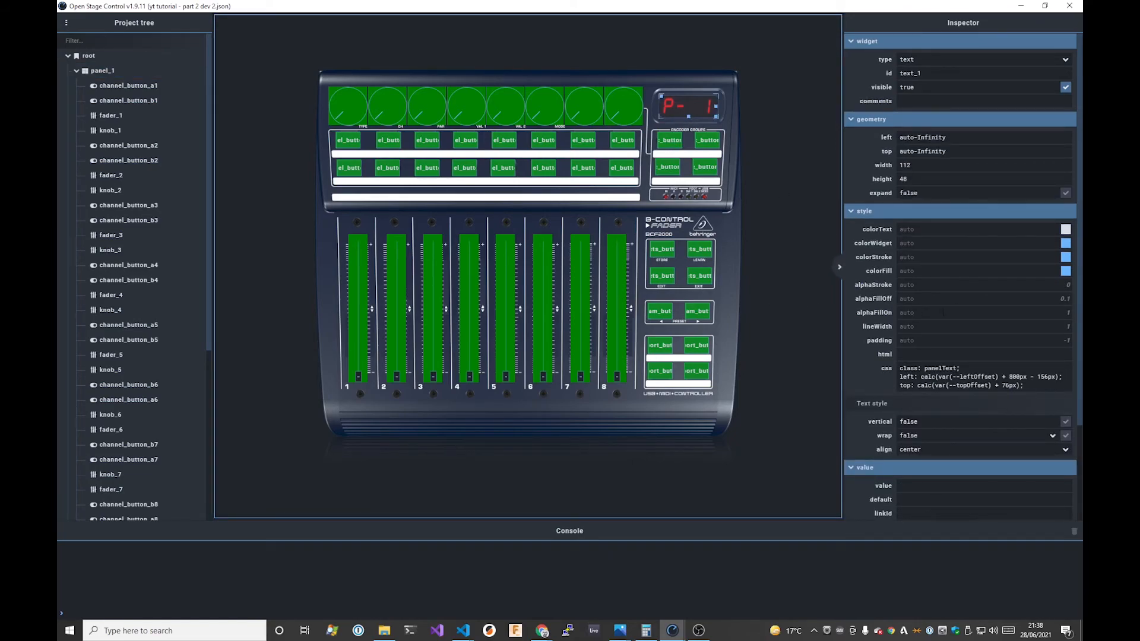
double_click(940, 368)
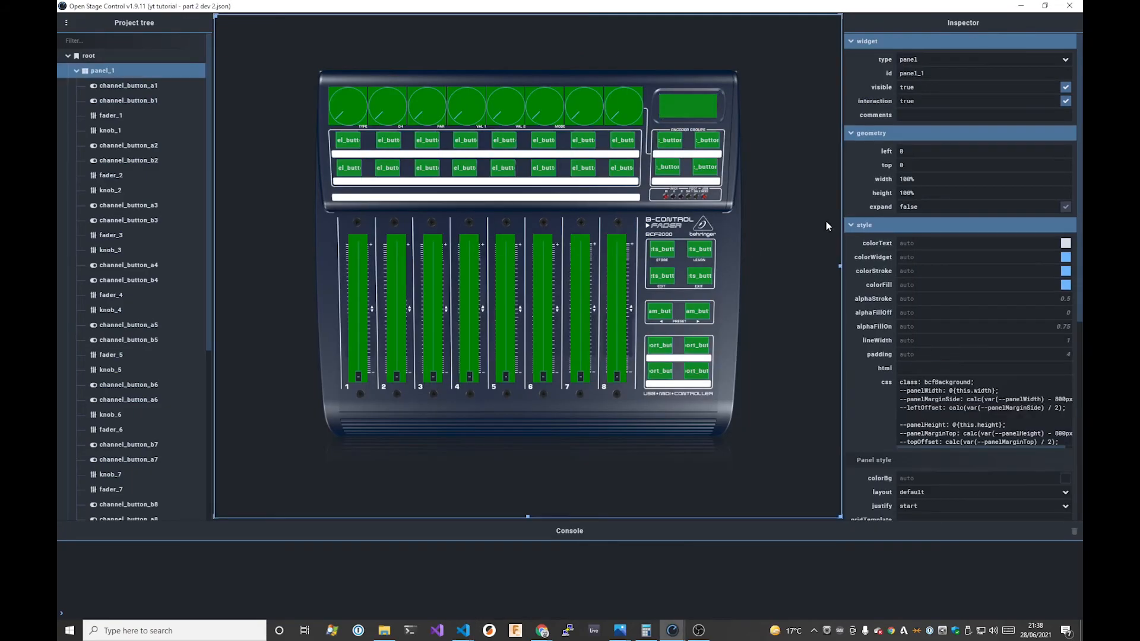
mouse_move(291, 288)
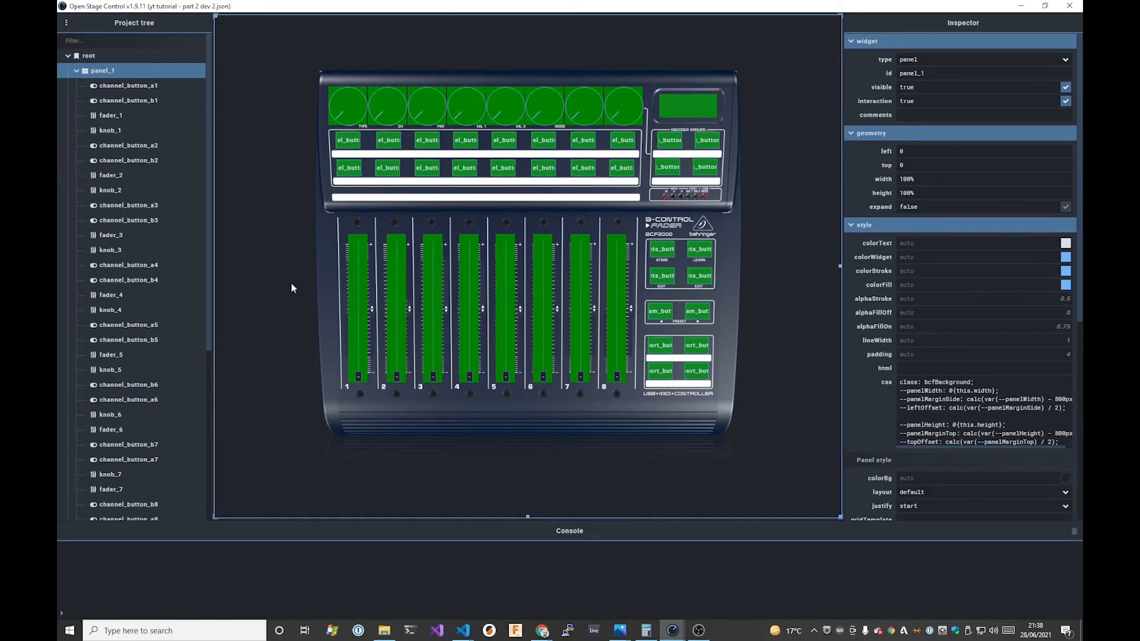
mouse_move(296, 302)
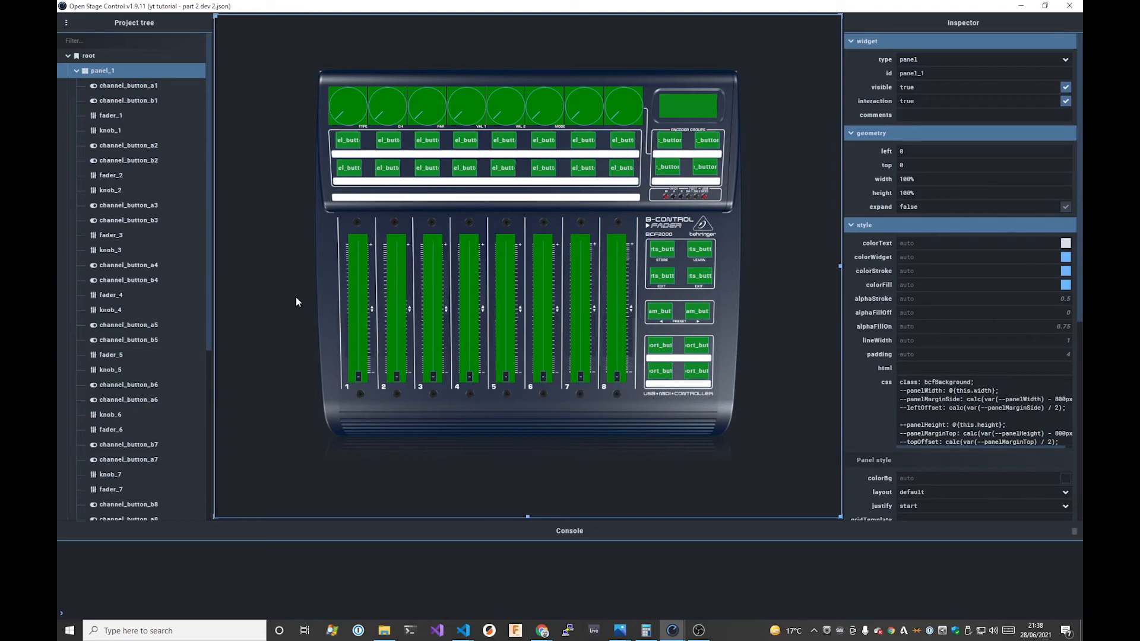
mouse_move(224, 314)
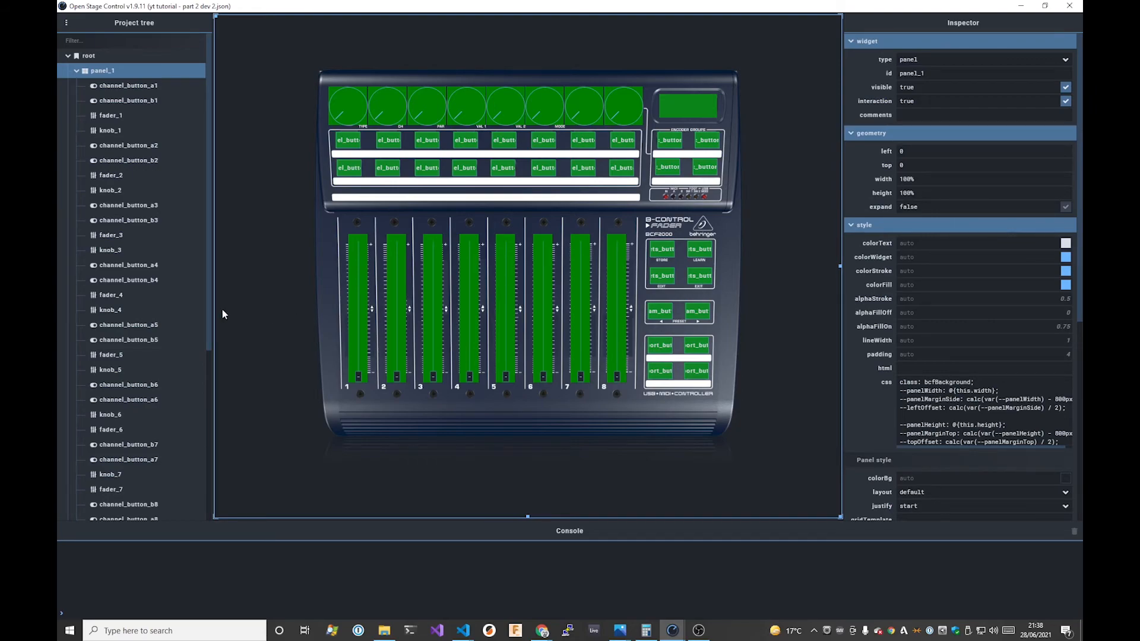